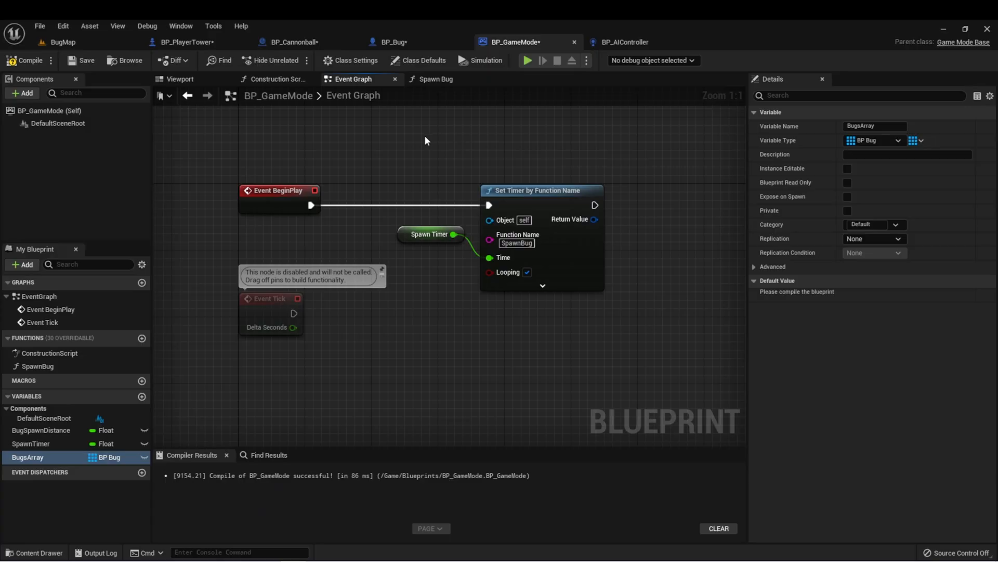
{"action": "mouse_move", "coordinate": [241, 175]}
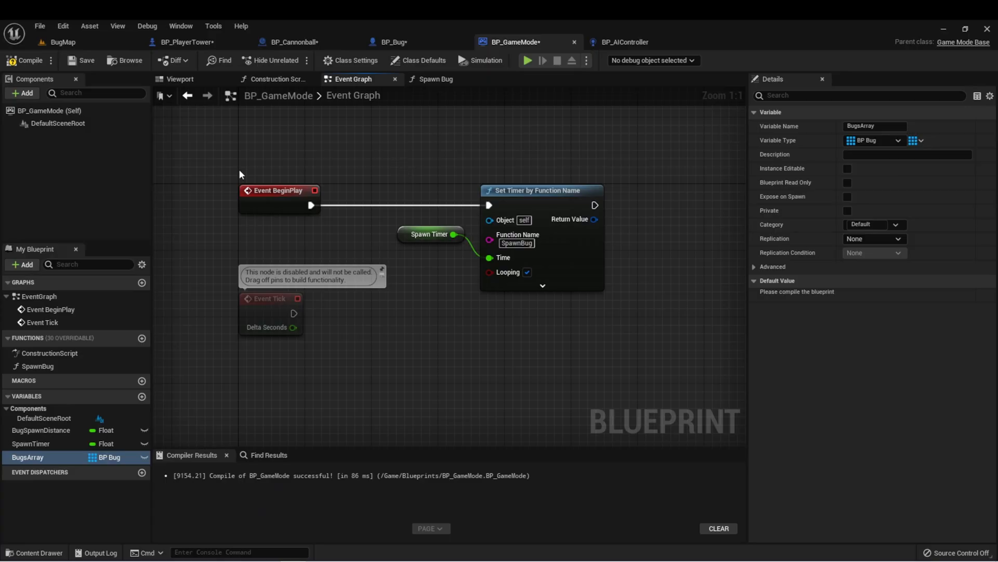
{"action": "mouse_move", "coordinate": [295, 143]}
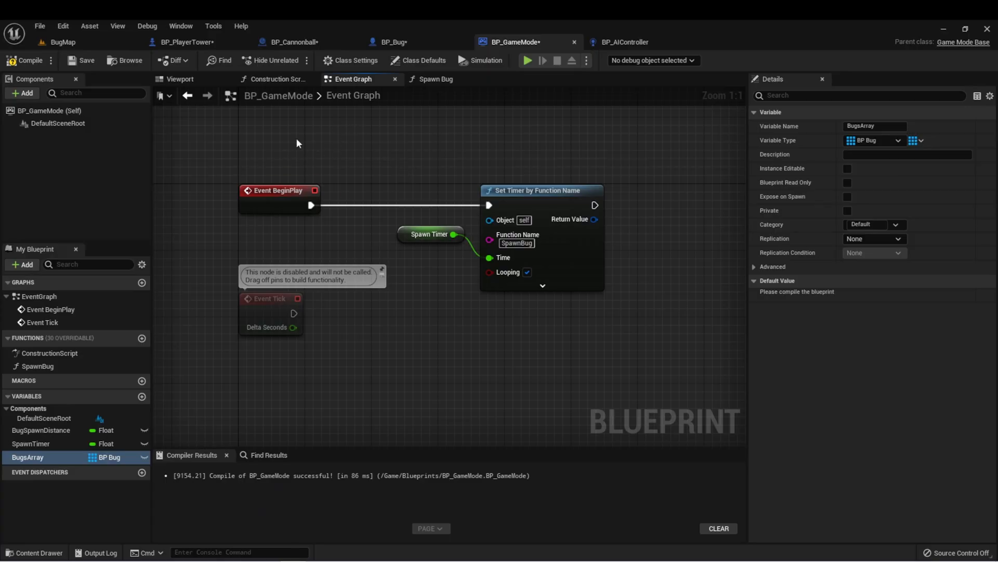
{"action": "mouse_move", "coordinate": [225, 124]}
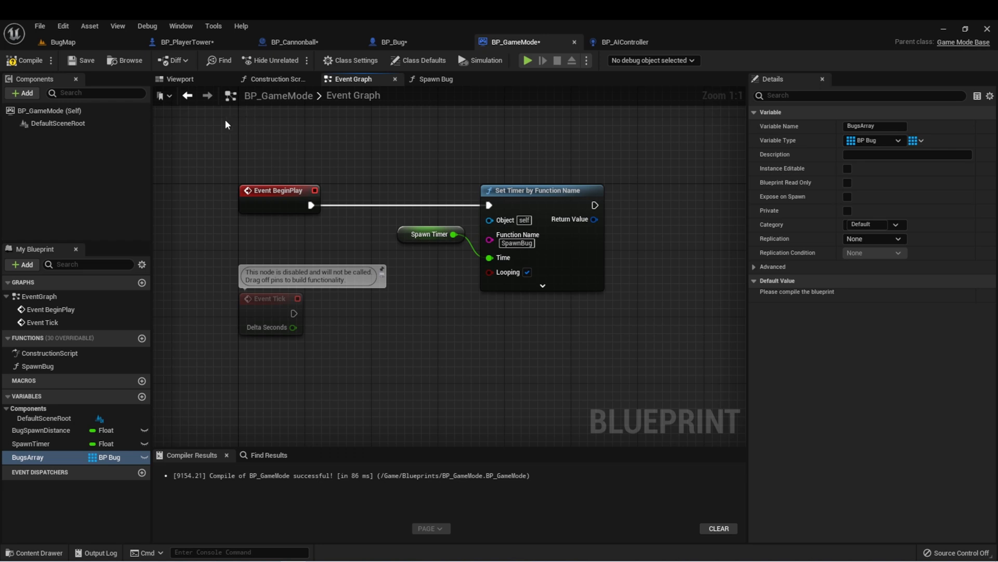
{"action": "mouse_move", "coordinate": [249, 156]}
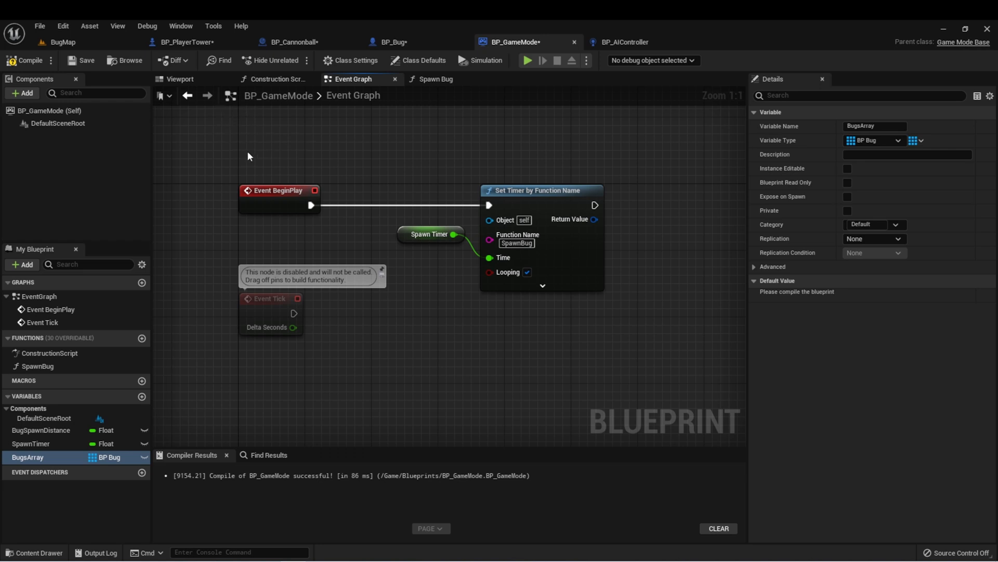
- Switch to the BP_PlayerTower blueprint tab
{"action": "left_click", "coordinate": [185, 42]}
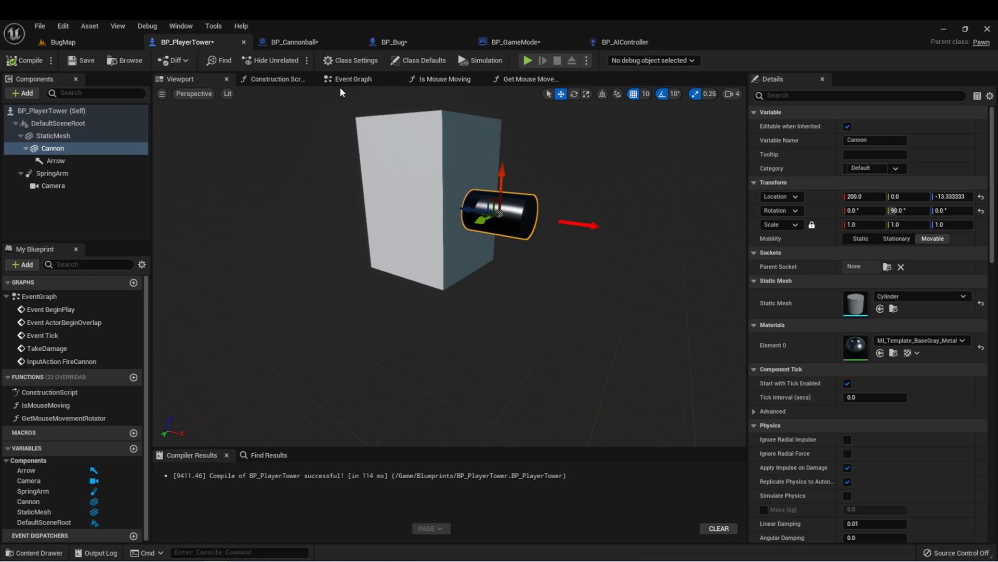
- Add an Integer variable TowerHealth to BP_PlayerTower with default value 3
{"action": "left_click", "coordinate": [352, 79]}
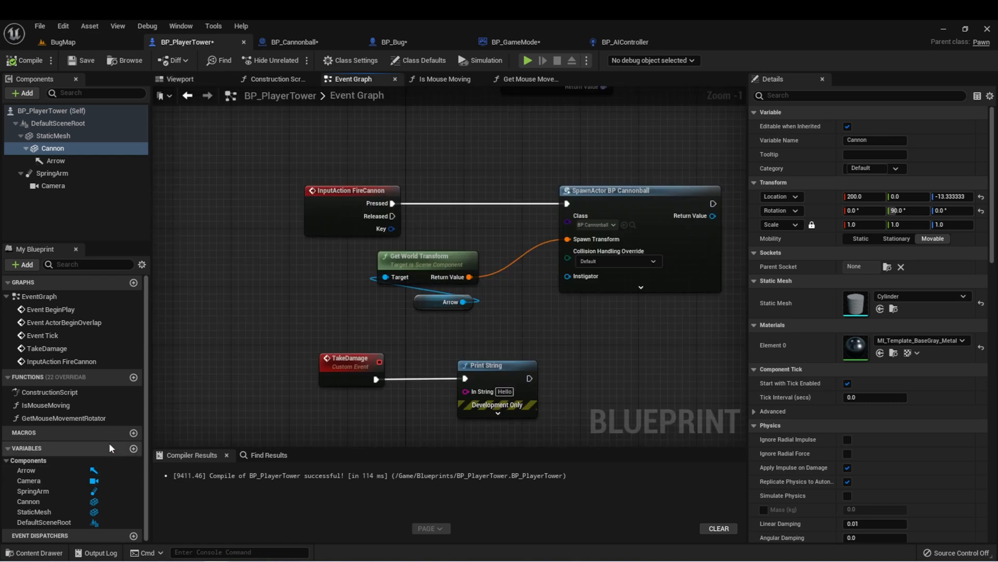
{"action": "left_click", "coordinate": [133, 449]}
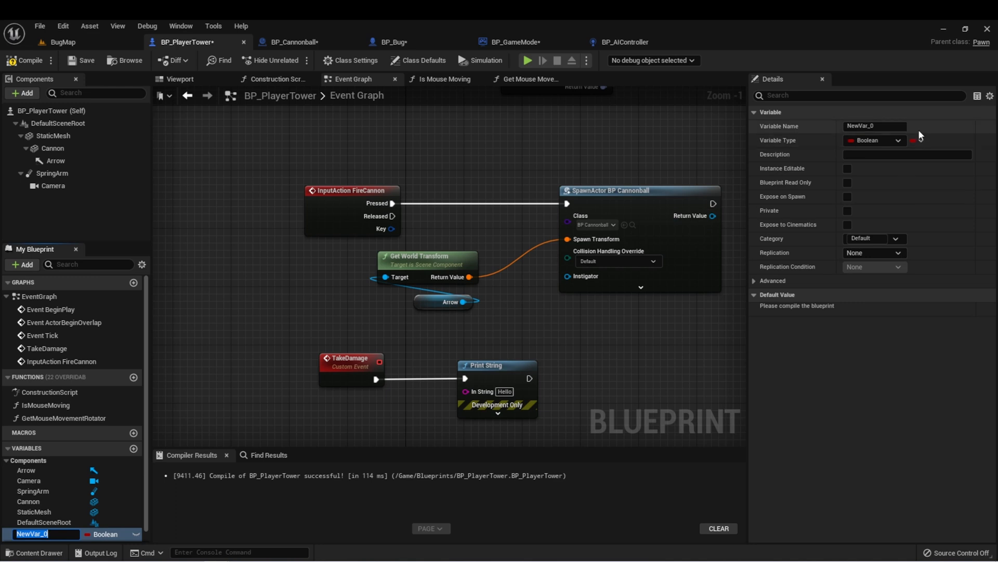
{"action": "left_click", "coordinate": [875, 140]}
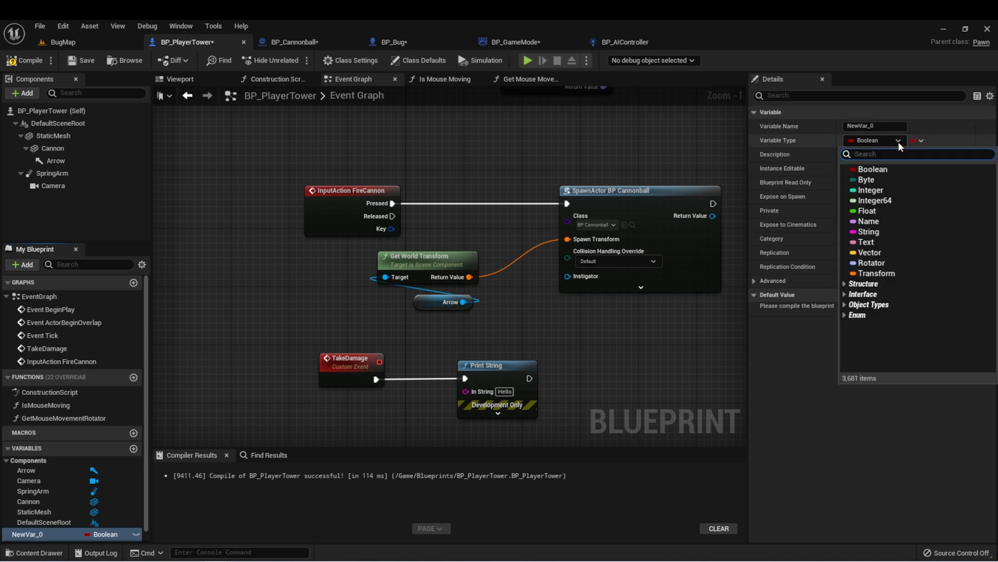
{"action": "left_click", "coordinate": [871, 190]}
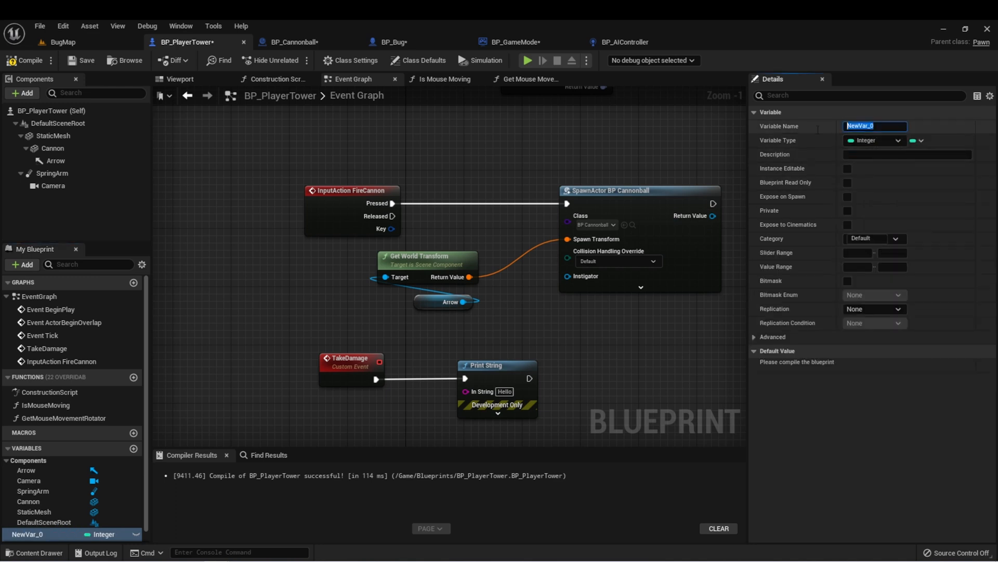
{"action": "type", "text": "TowerHealth"}
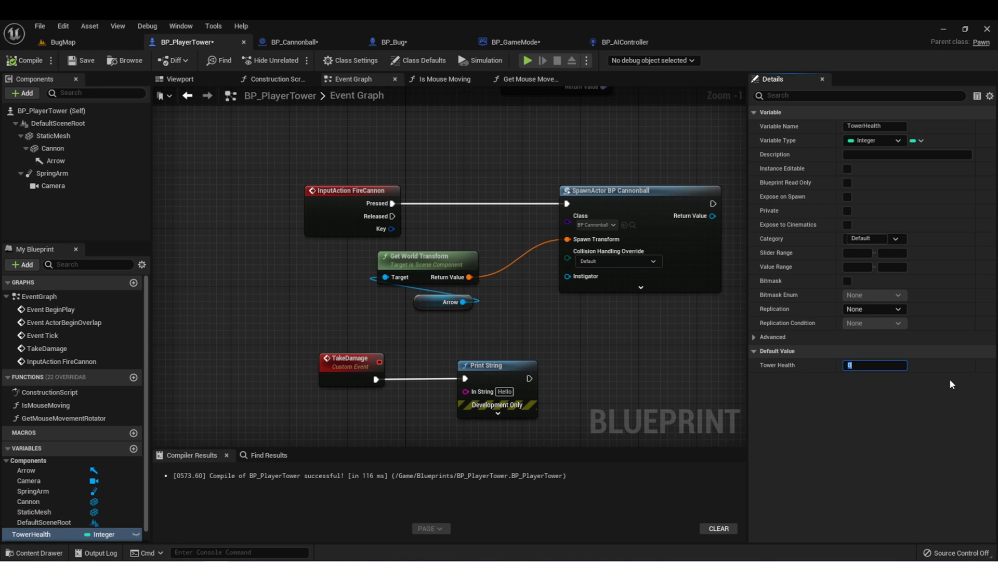
{"action": "type", "text": "3"}
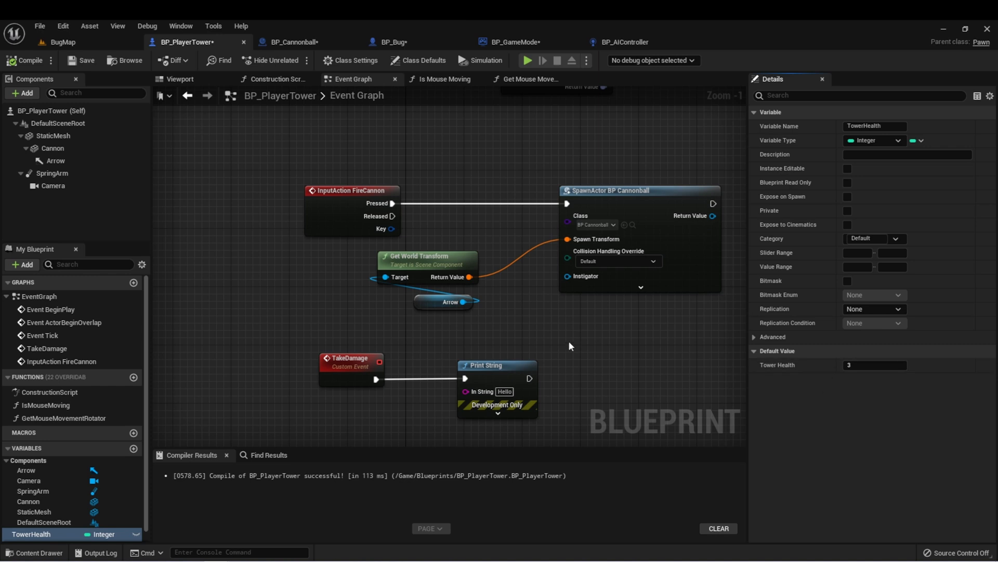
{"action": "mouse_move", "coordinate": [841, 361]}
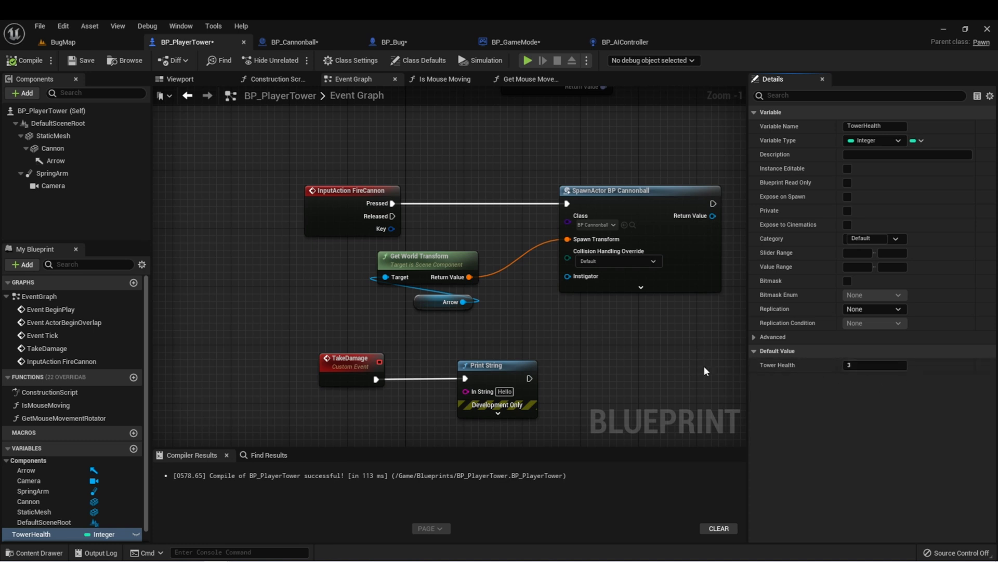
{"action": "mouse_move", "coordinate": [691, 344]}
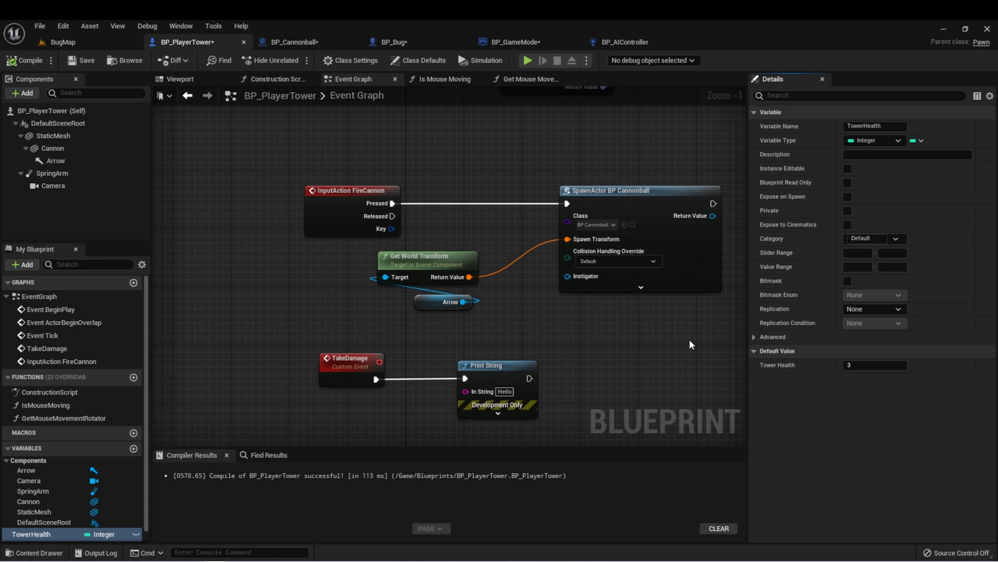
{"action": "scroll", "scroll_direction": "down", "scroll_amount": 3}
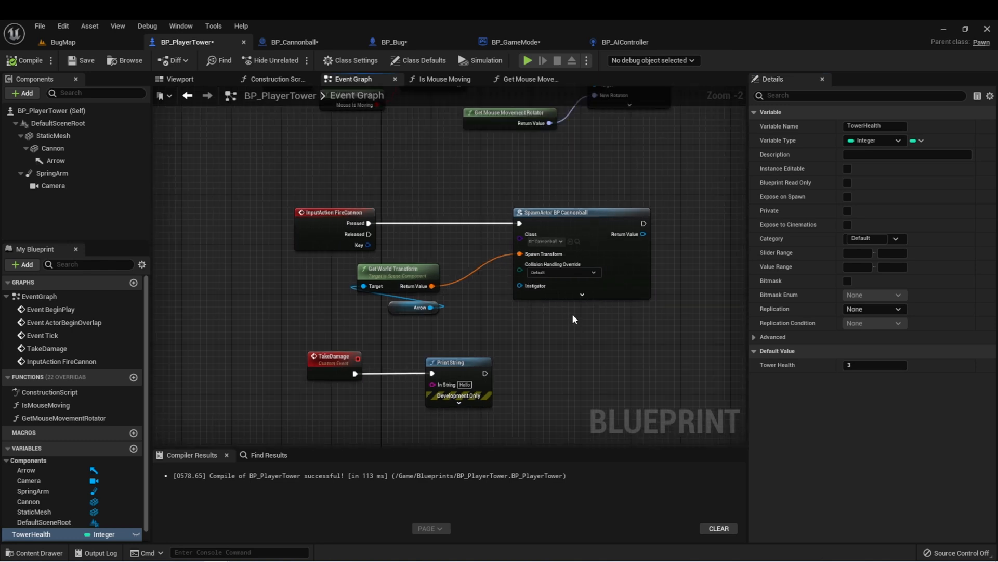
{"action": "mouse_move", "coordinate": [364, 192]}
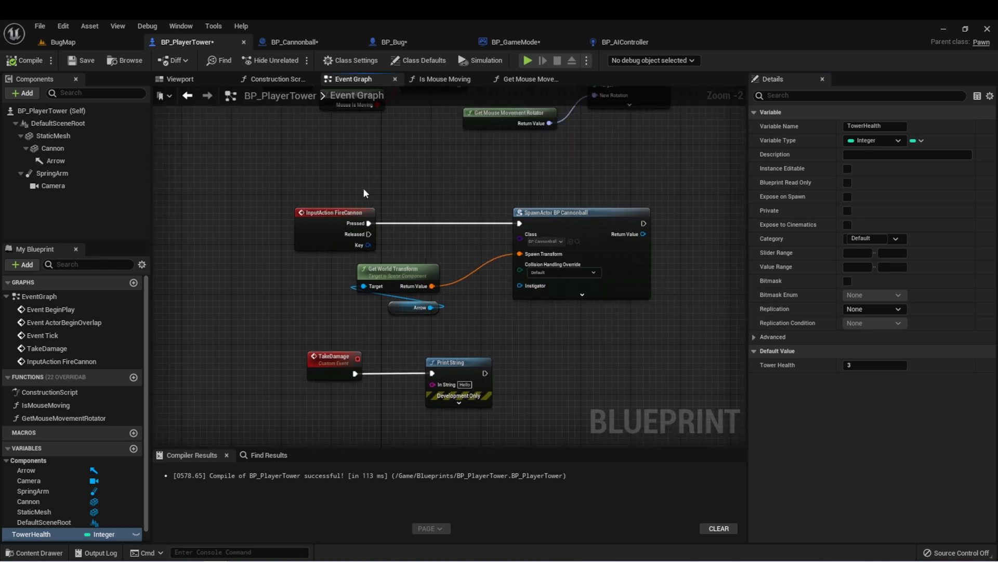
- Open BP_Bug's event graph showing MoveToTower feeding AI MoveTo
{"action": "left_click", "coordinate": [391, 42]}
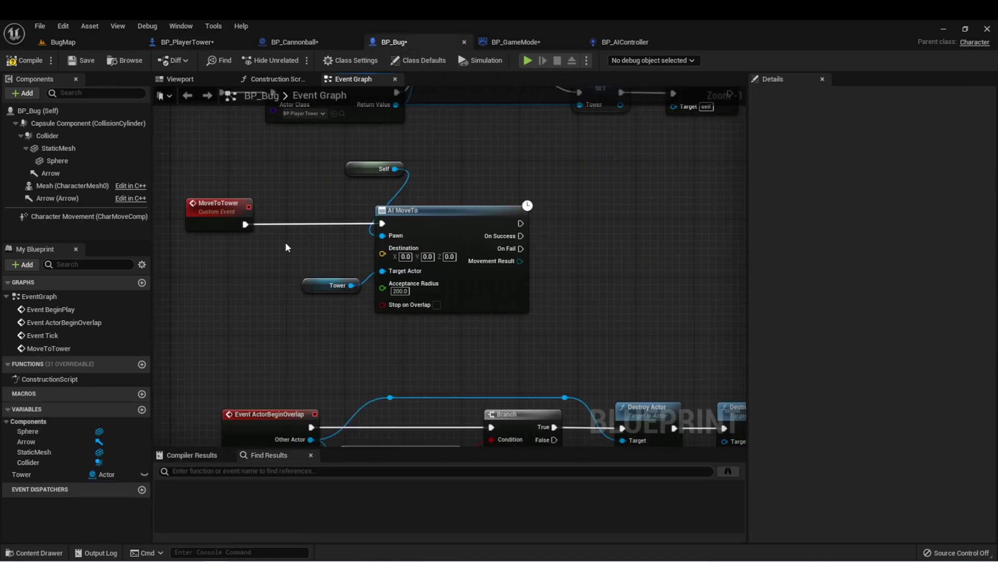
{"action": "mouse_move", "coordinate": [205, 191]}
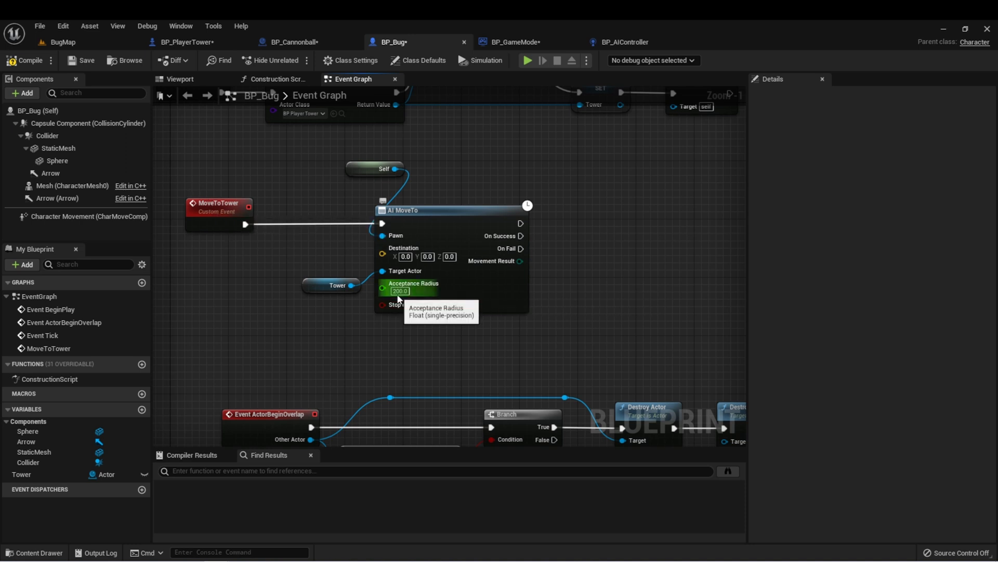
{"action": "mouse_move", "coordinate": [456, 215]}
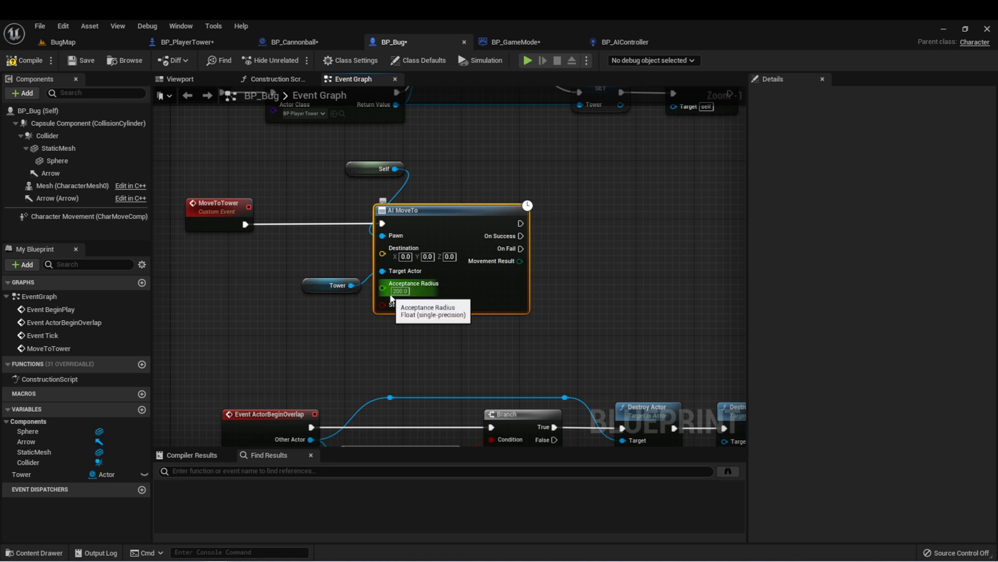
{"action": "mouse_move", "coordinate": [445, 342]}
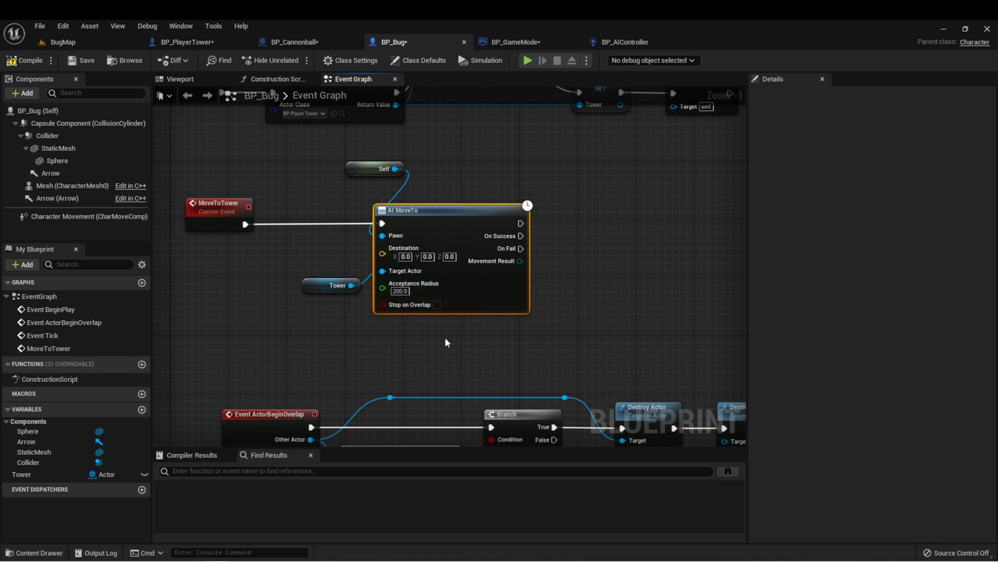
{"action": "mouse_move", "coordinate": [557, 219]}
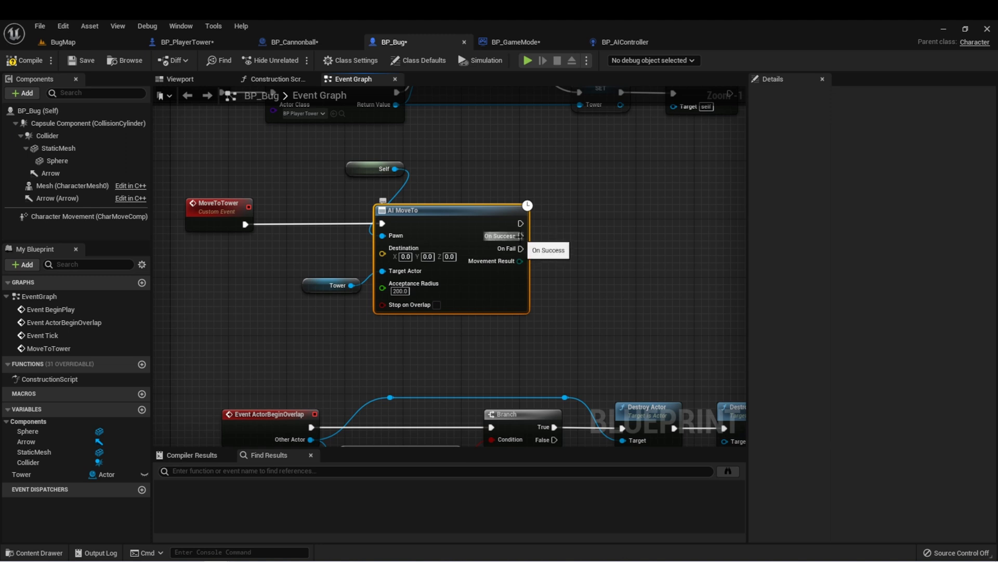
- Attach a Print String to AI MoveTo's On Success and play-test the level
{"action": "left_click_drag", "start_coordinate": [522, 236], "coordinate": [630, 204]}
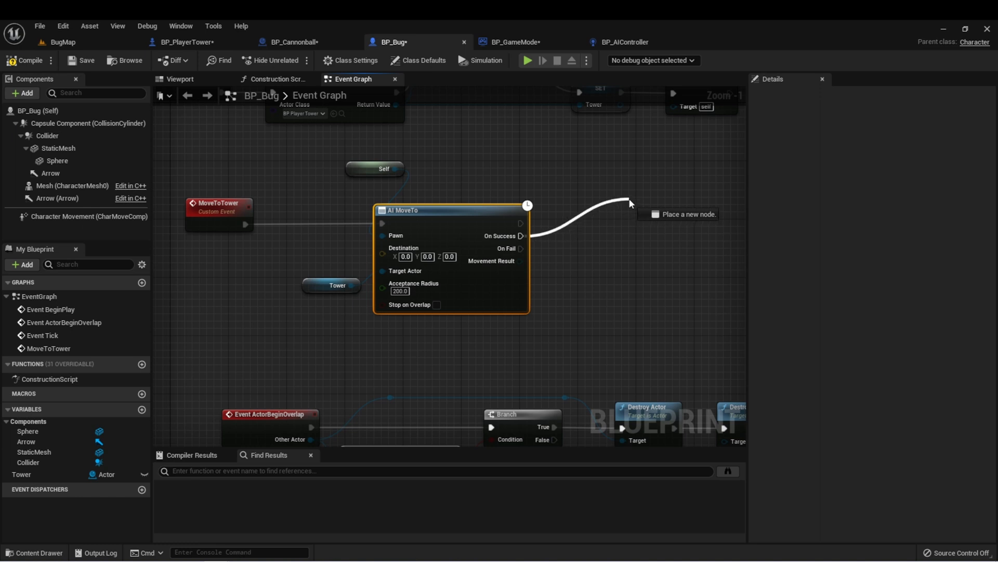
{"action": "left_click", "coordinate": [683, 214]}
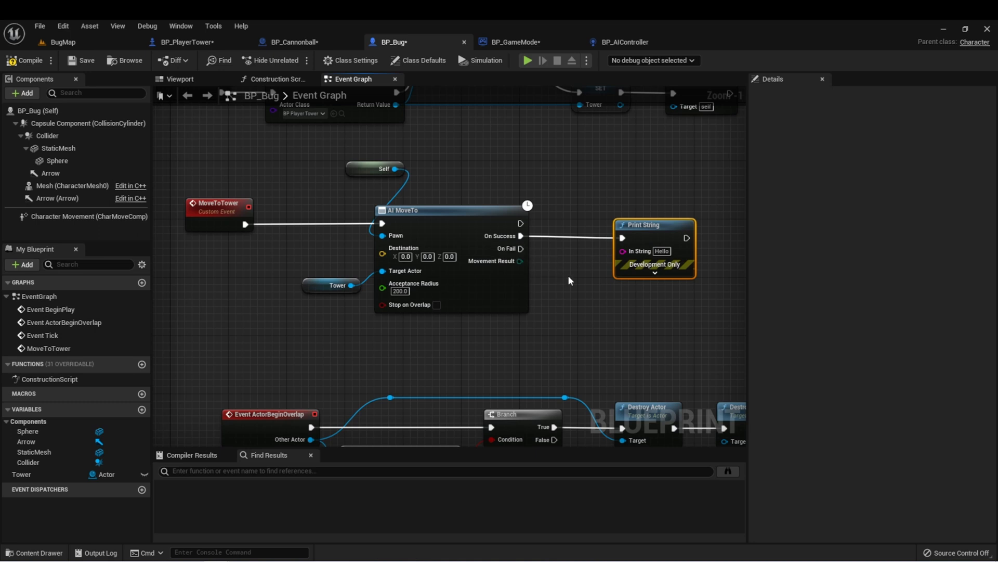
{"action": "mouse_move", "coordinate": [525, 261]}
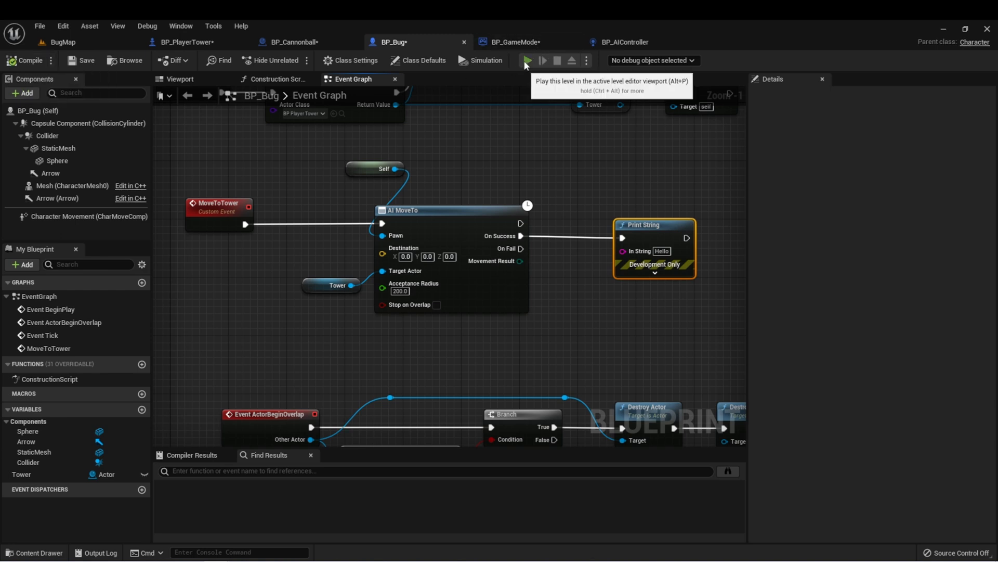
{"action": "left_click", "coordinate": [525, 60]}
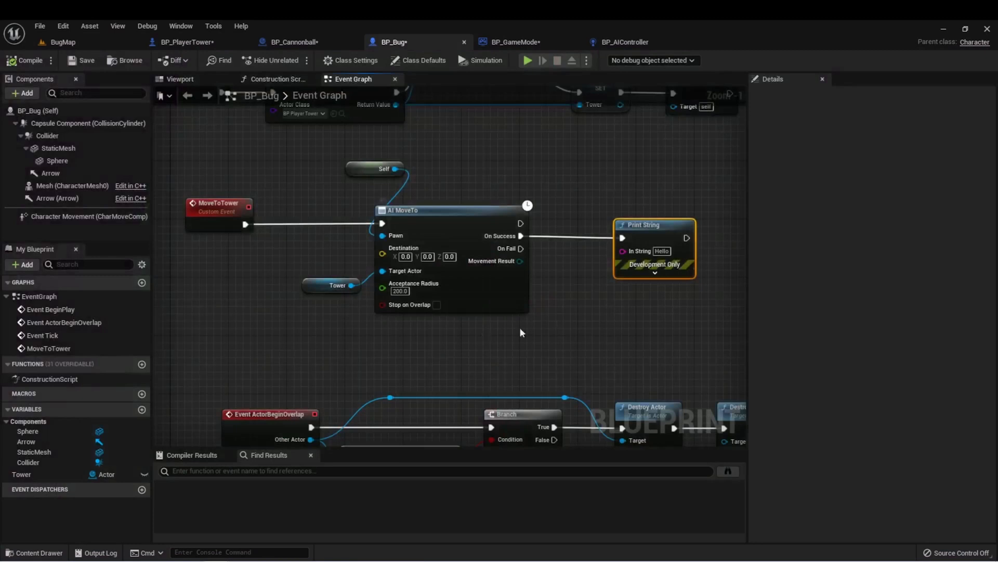
{"action": "mouse_move", "coordinate": [568, 275]}
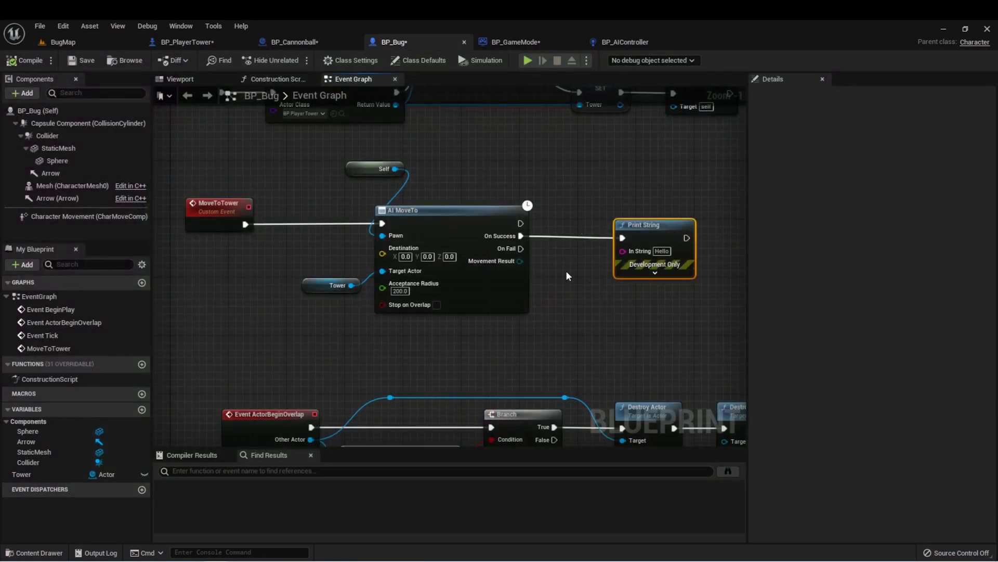
{"action": "left_click", "coordinate": [185, 42]}
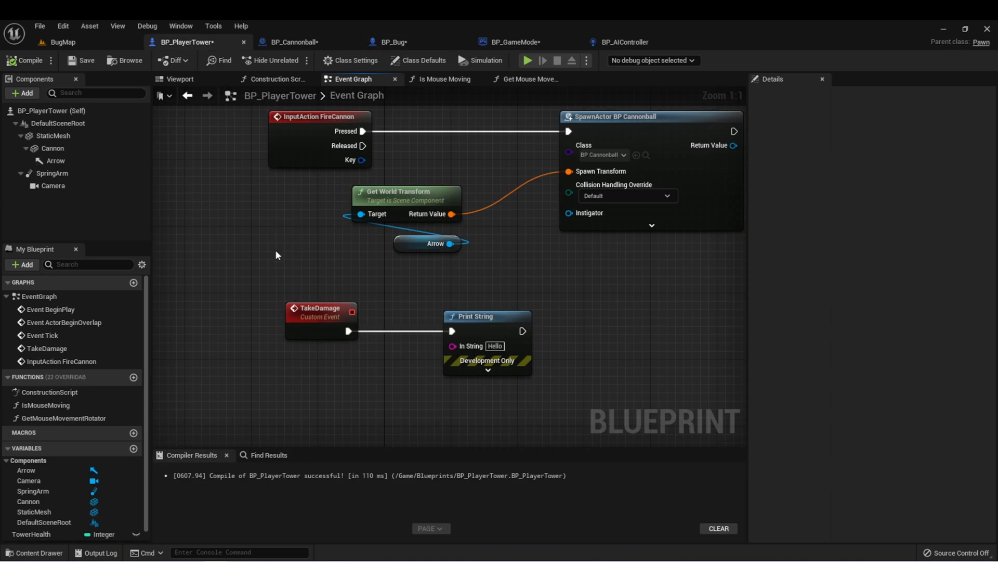
- In BP_Bug, drag from the Tower getter and search 'takedama' for TakeDamage
{"action": "left_click", "coordinate": [321, 312]}
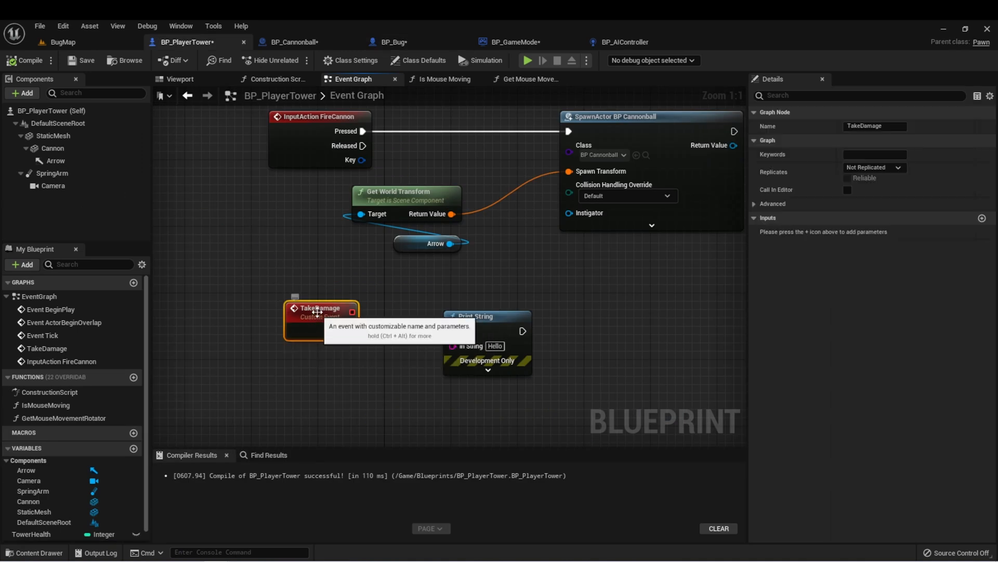
{"action": "left_click", "coordinate": [392, 42]}
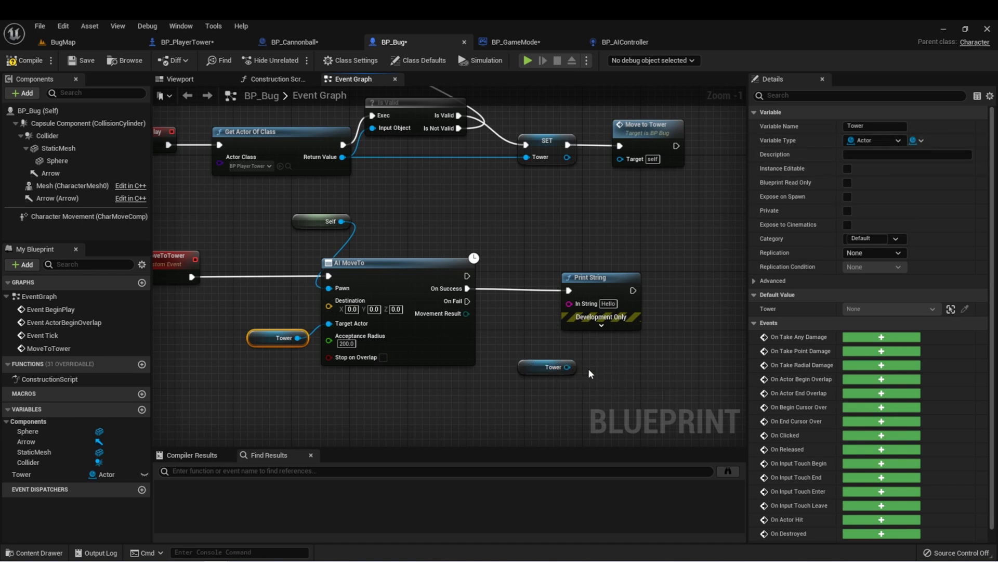
{"action": "left_click_drag", "start_coordinate": [568, 367], "coordinate": [650, 368]}
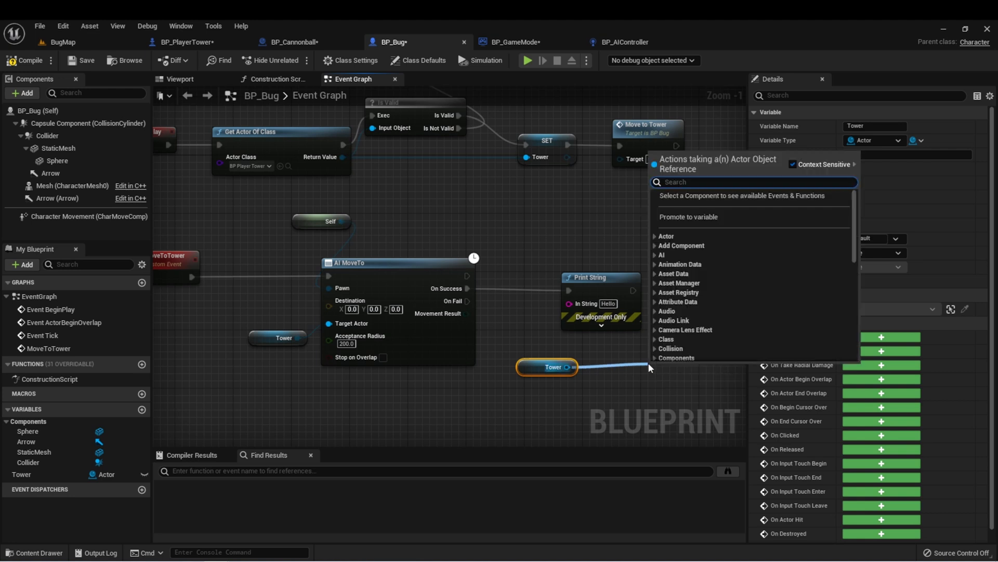
{"action": "type", "text": "takedam"}
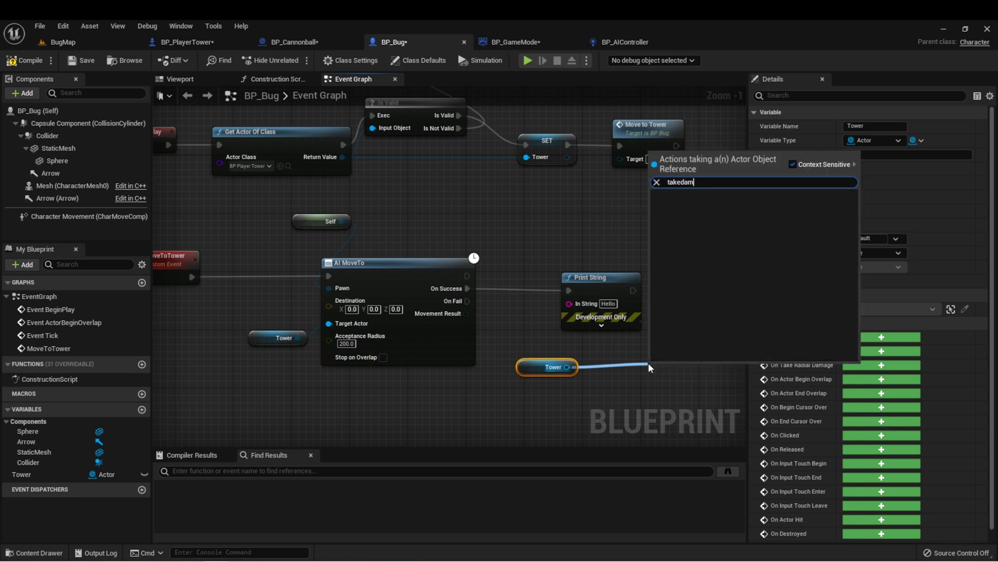
{"action": "type", "text": "a"}
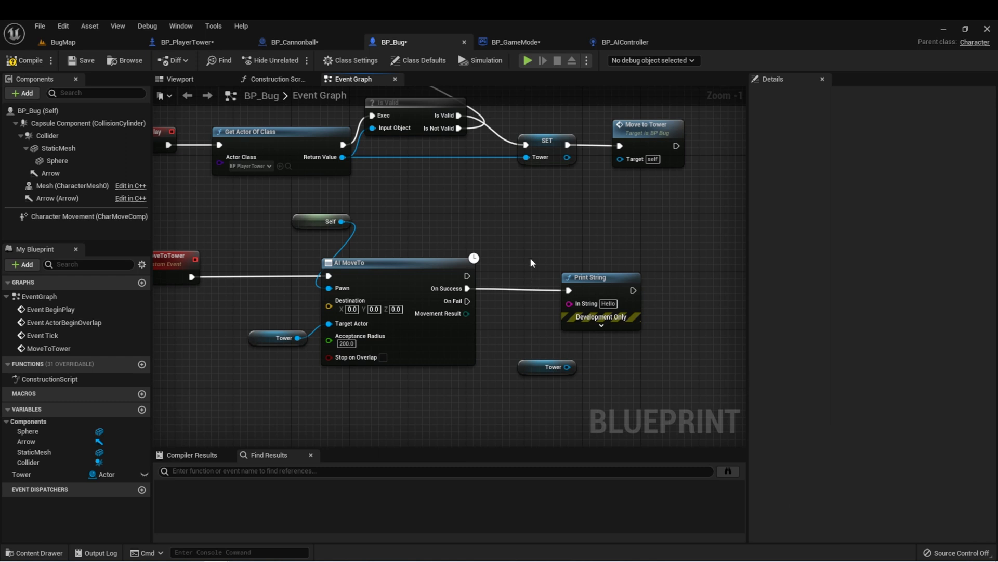
{"action": "mouse_move", "coordinate": [536, 370]}
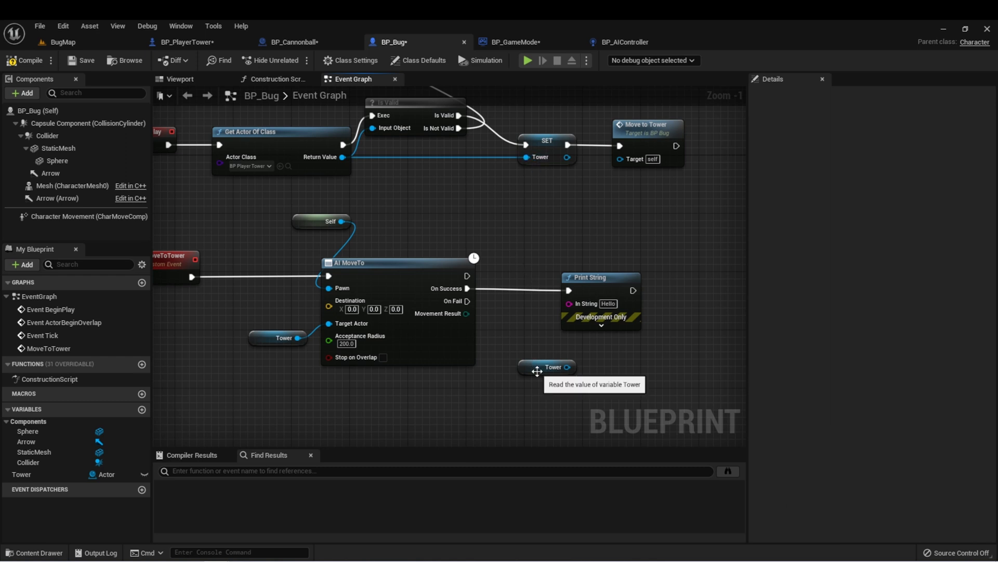
- Retype BP_Bug's Tower variable as a BP Player Tower object reference and confirm
{"action": "left_click", "coordinate": [547, 367]}
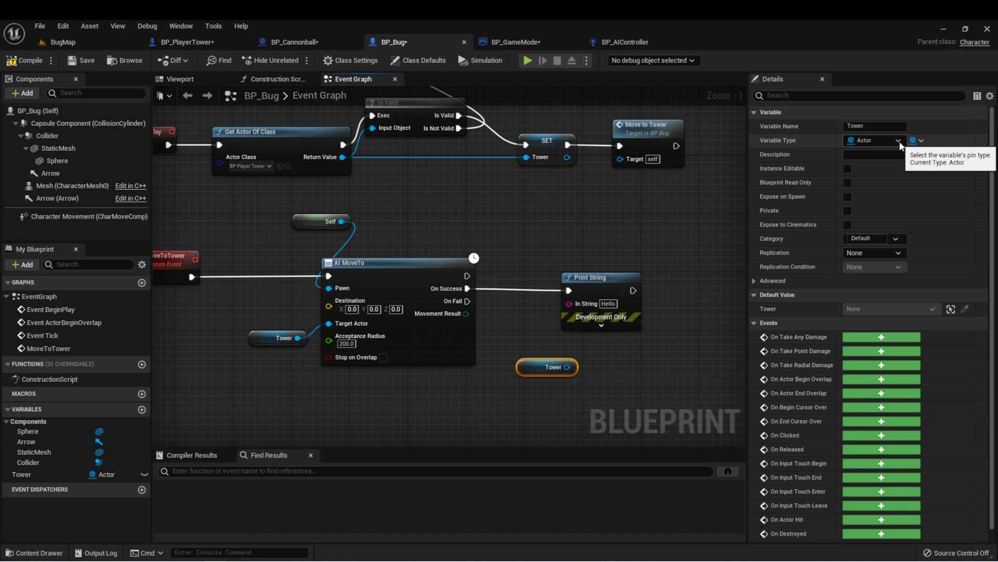
{"action": "type", "text": "playerto"}
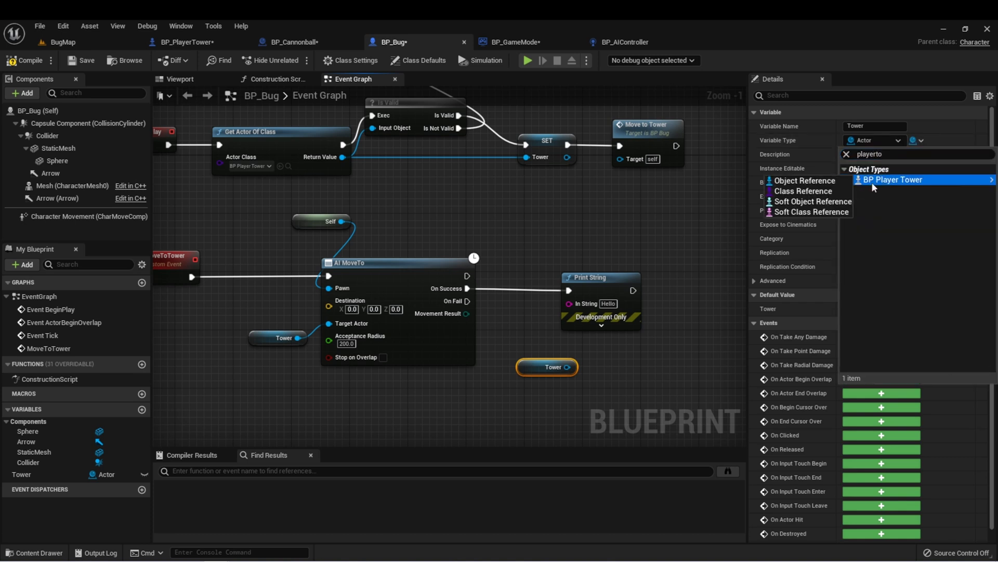
{"action": "left_click", "coordinate": [893, 180]}
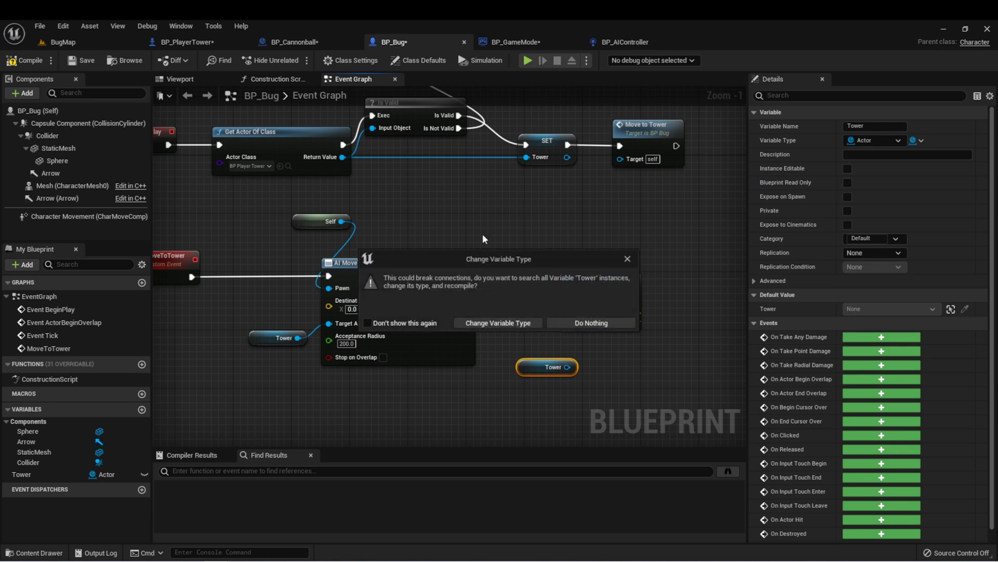
{"action": "mouse_move", "coordinate": [497, 323]}
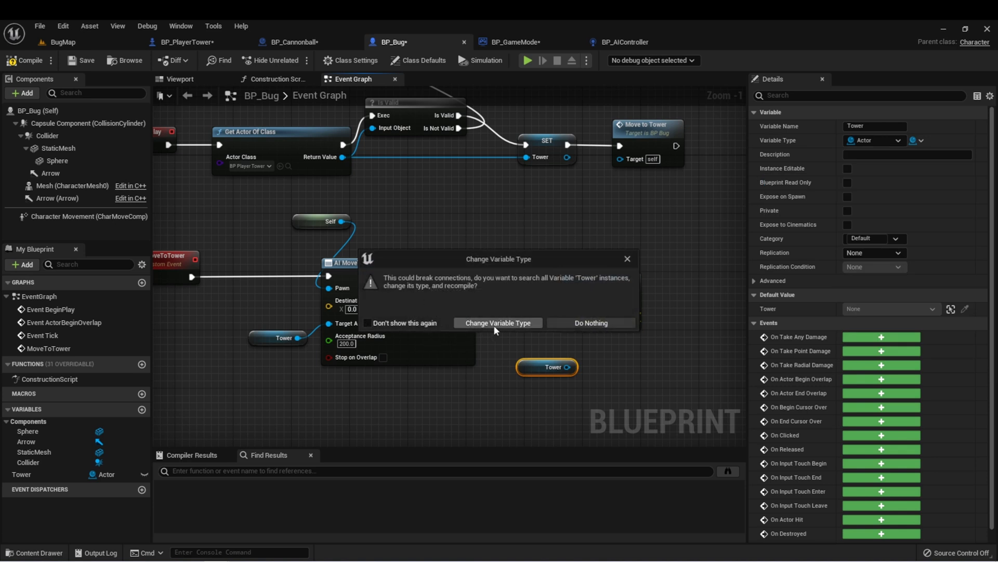
{"action": "left_click", "coordinate": [497, 323]}
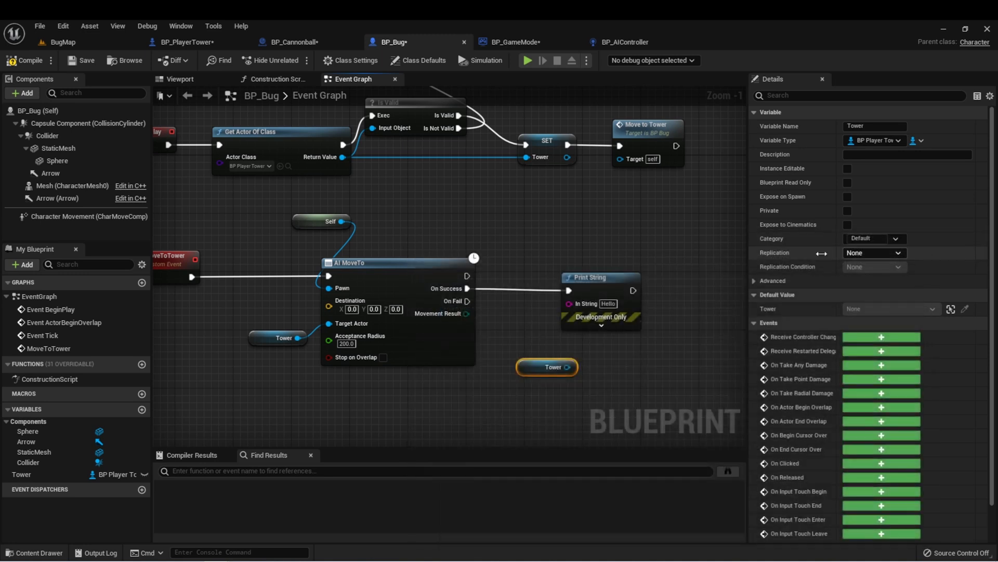
- Add a Take Damage call on the Tower getter and check Tower's type
{"action": "left_click_drag", "start_coordinate": [565, 367], "coordinate": [652, 349]}
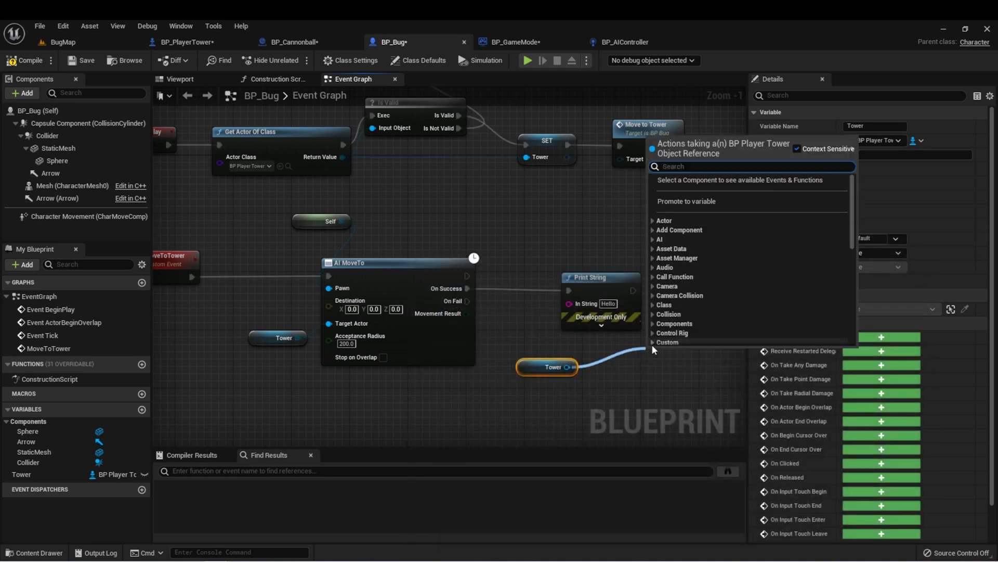
{"action": "type", "text": "take"}
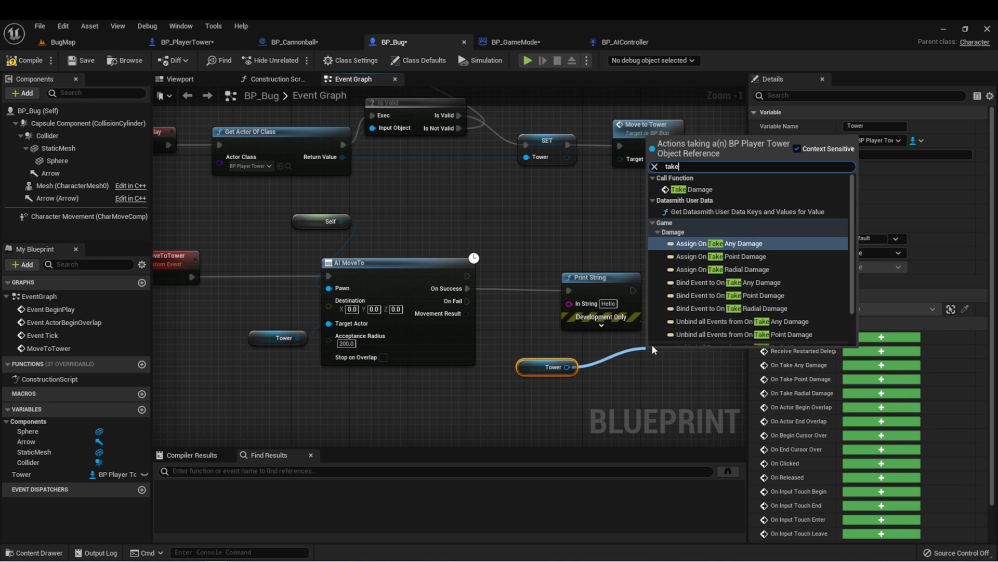
{"action": "left_click", "coordinate": [691, 189]}
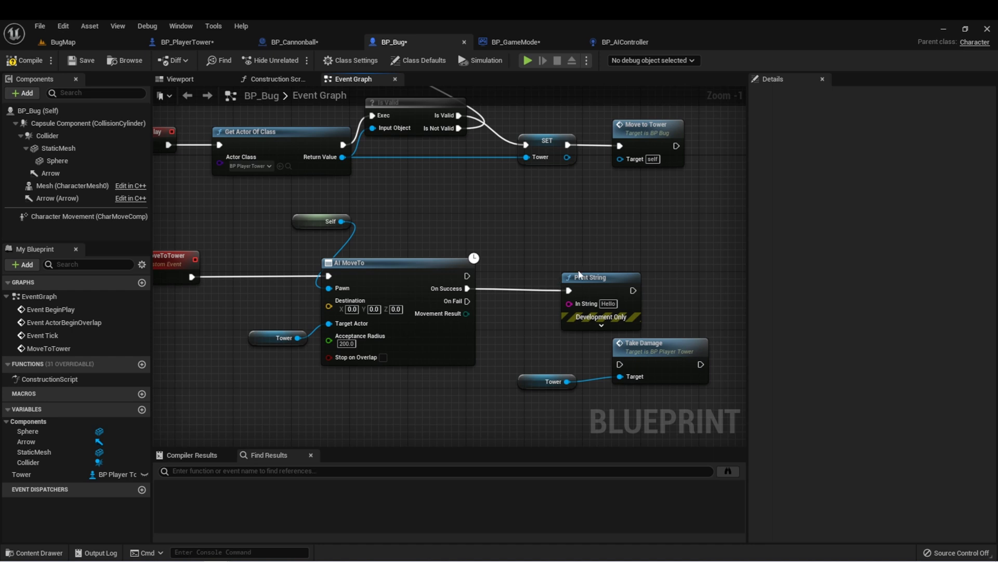
{"action": "mouse_move", "coordinate": [592, 277]}
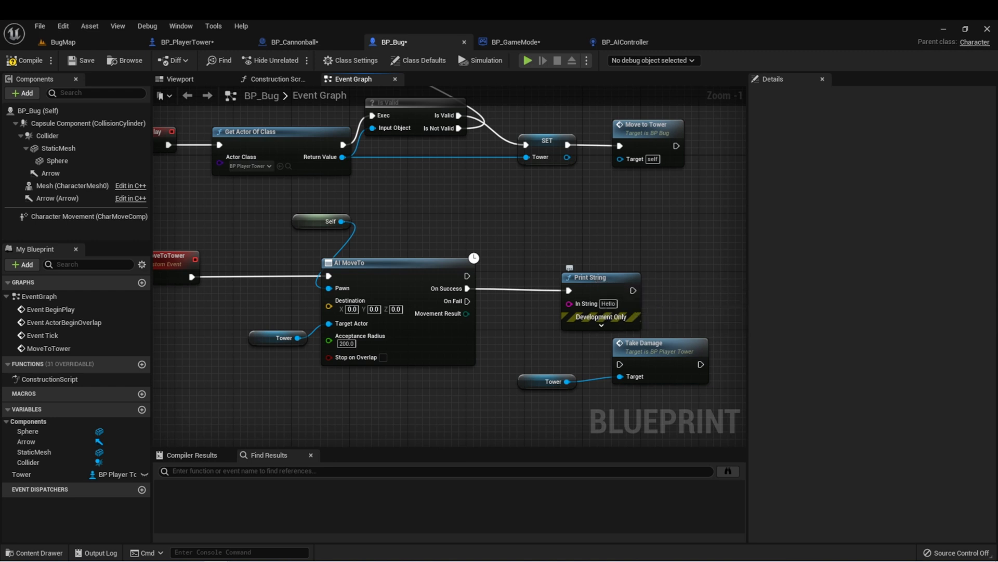
{"action": "mouse_move", "coordinate": [560, 134]}
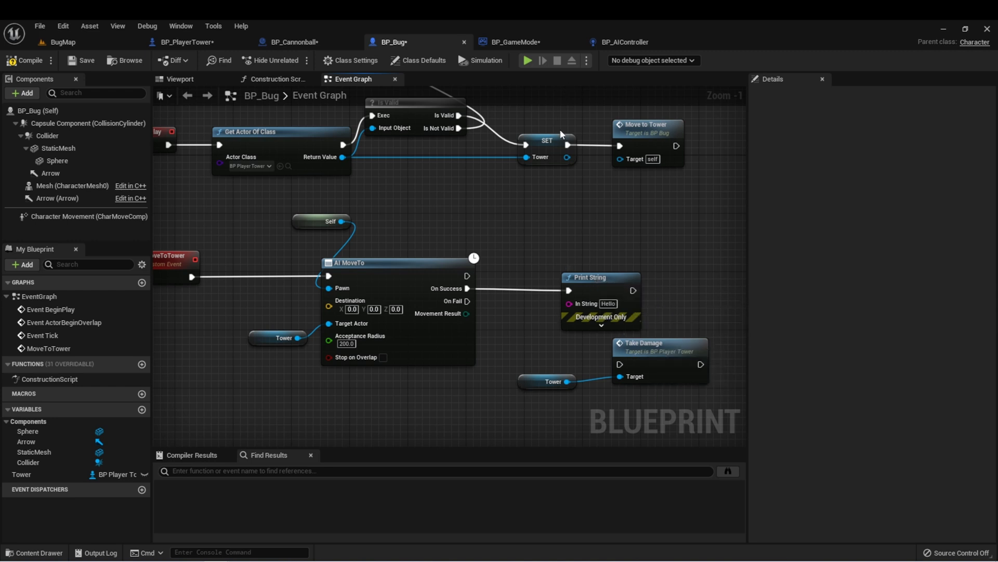
{"action": "left_click", "coordinate": [545, 140]}
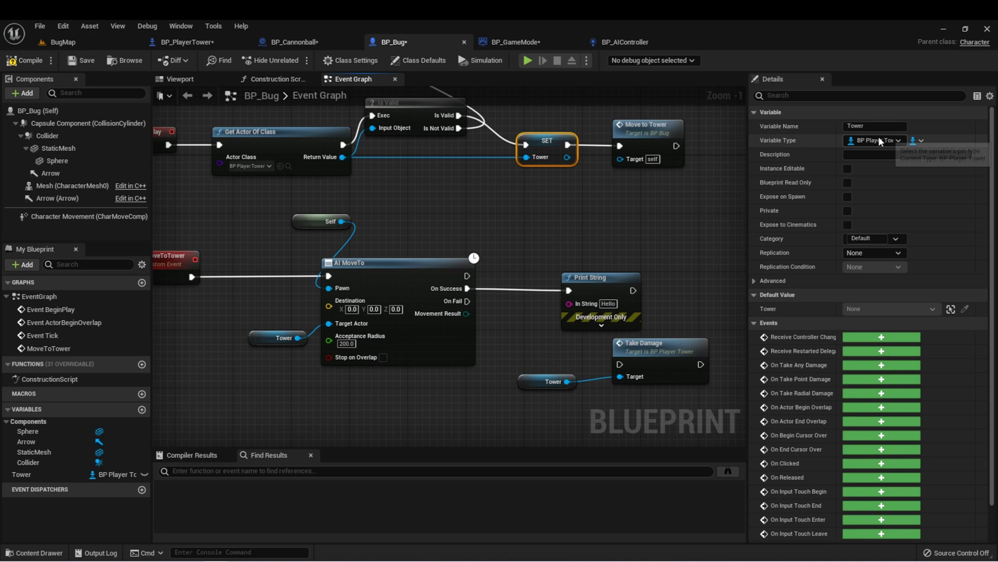
{"action": "mouse_move", "coordinate": [675, 269]}
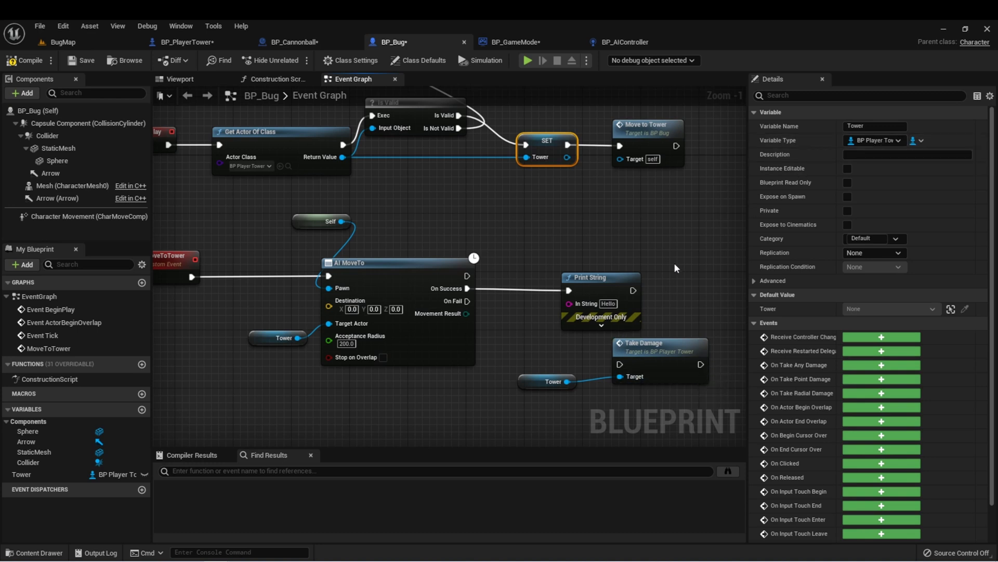
{"action": "mouse_move", "coordinate": [597, 286]}
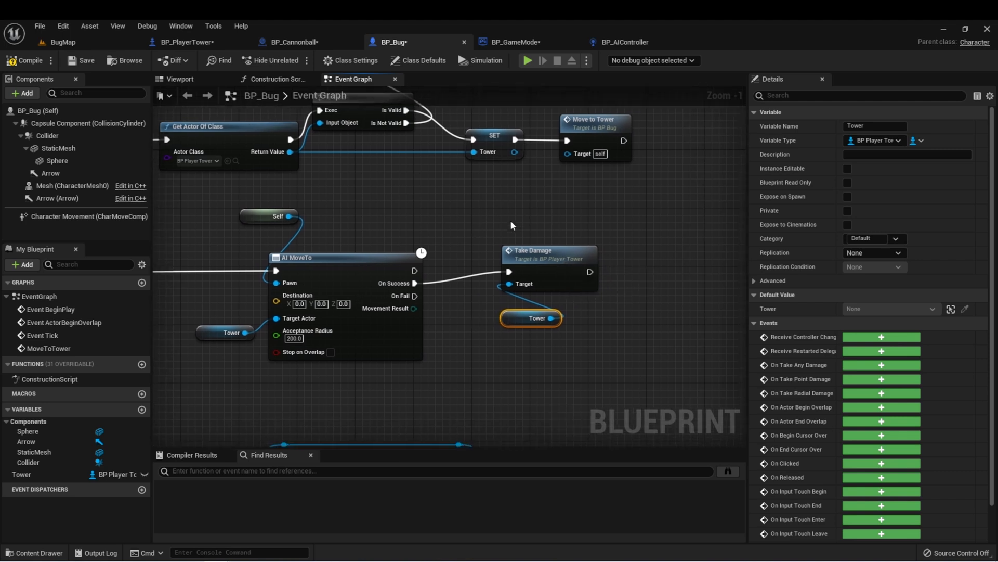
{"action": "mouse_move", "coordinate": [539, 238]}
{"action": "type", "text": "de"}
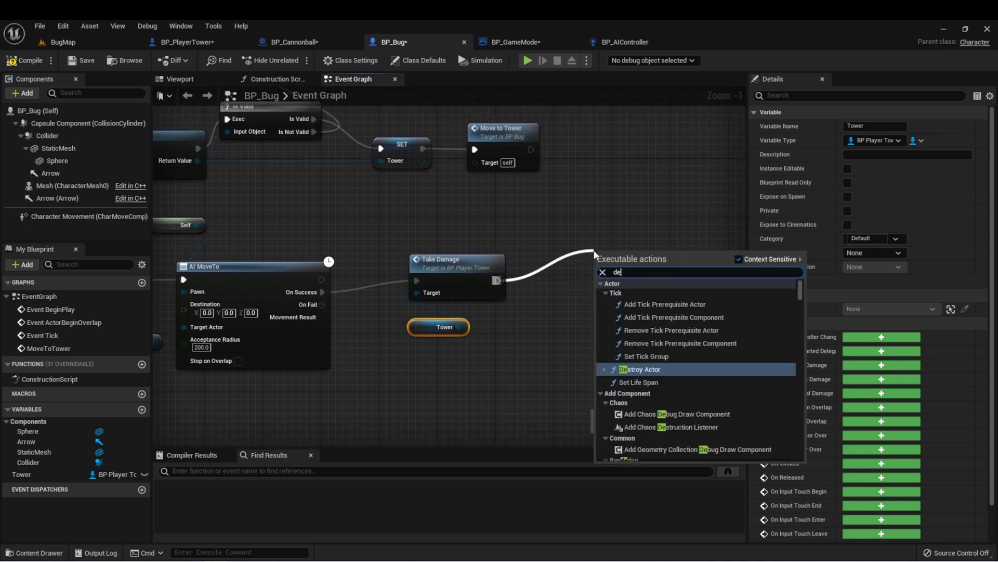
- Add Destroy Actor after Take Damage, then use the toolbar button
{"action": "left_click", "coordinate": [641, 369]}
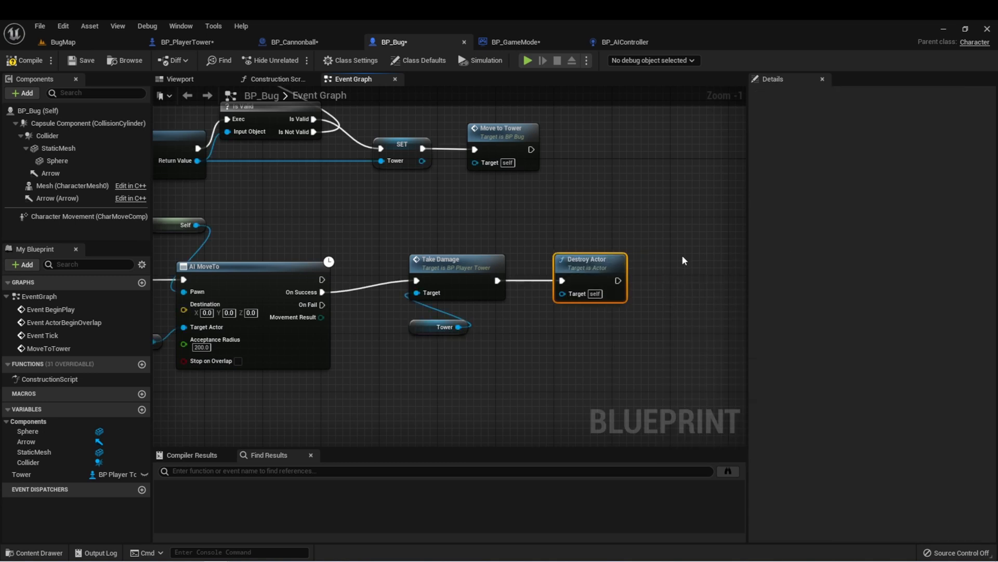
{"action": "mouse_move", "coordinate": [482, 209]}
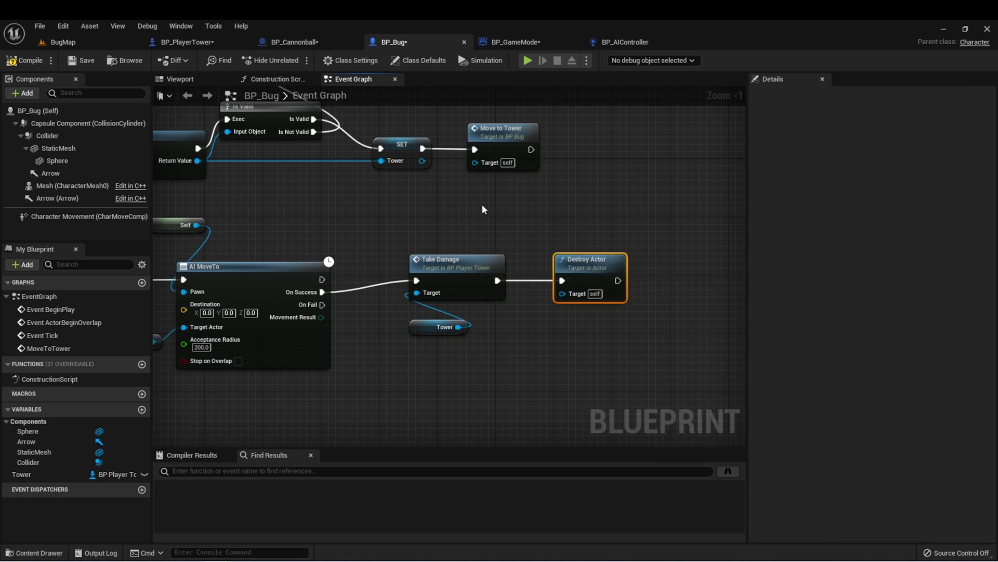
{"action": "mouse_move", "coordinate": [452, 236]}
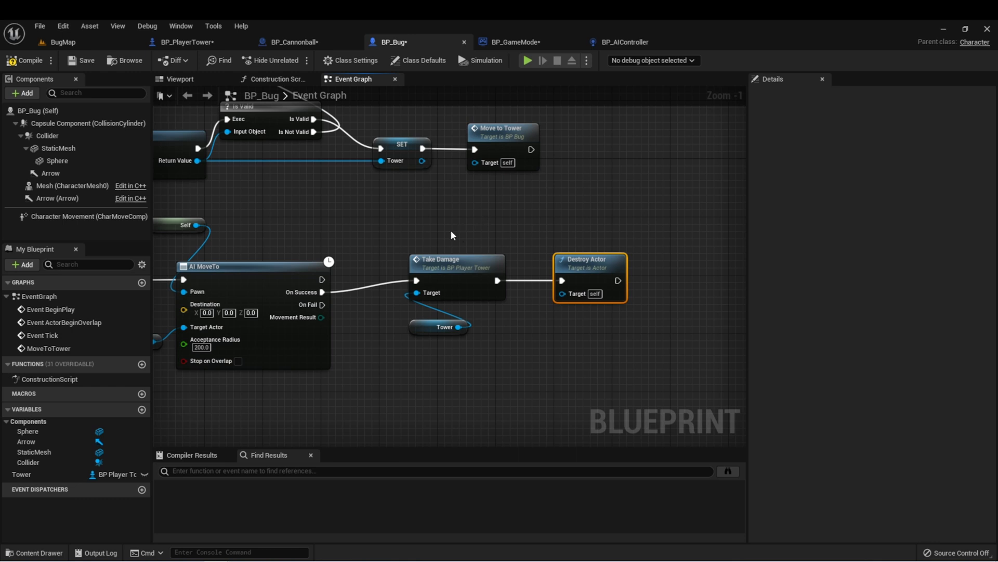
{"action": "left_click", "coordinate": [527, 60]}
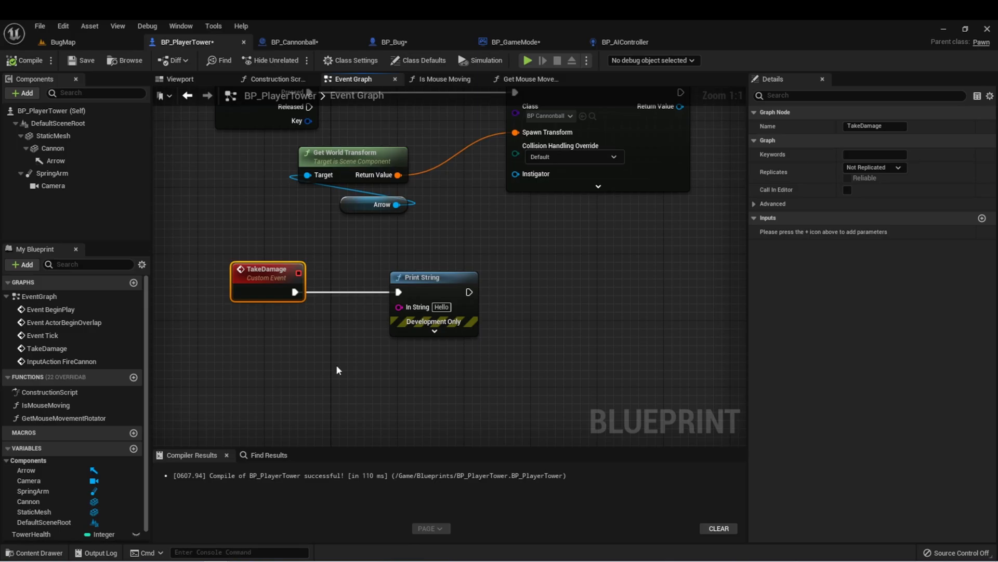
{"action": "mouse_move", "coordinate": [29, 533]}
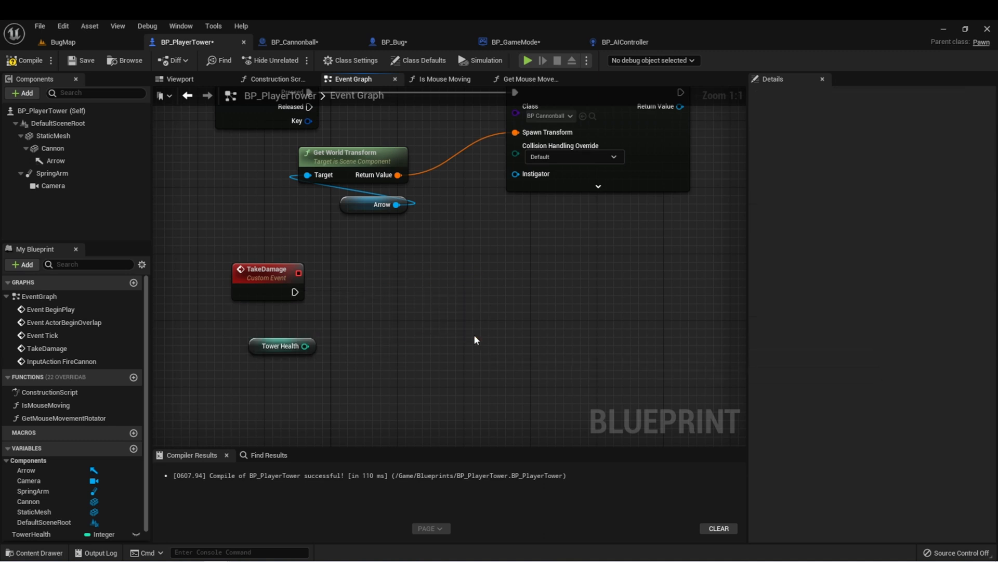
- Wire TakeDamage into a Decrement Int on Tower Health, also trying a Subtract node
{"action": "left_click_drag", "start_coordinate": [312, 346], "coordinate": [357, 287]}
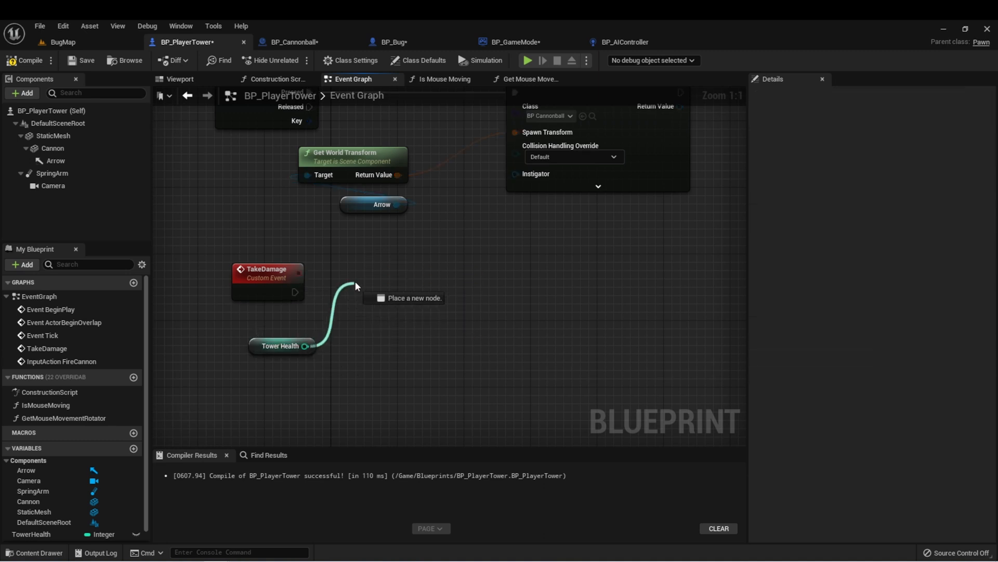
{"action": "left_click", "coordinate": [357, 285]}
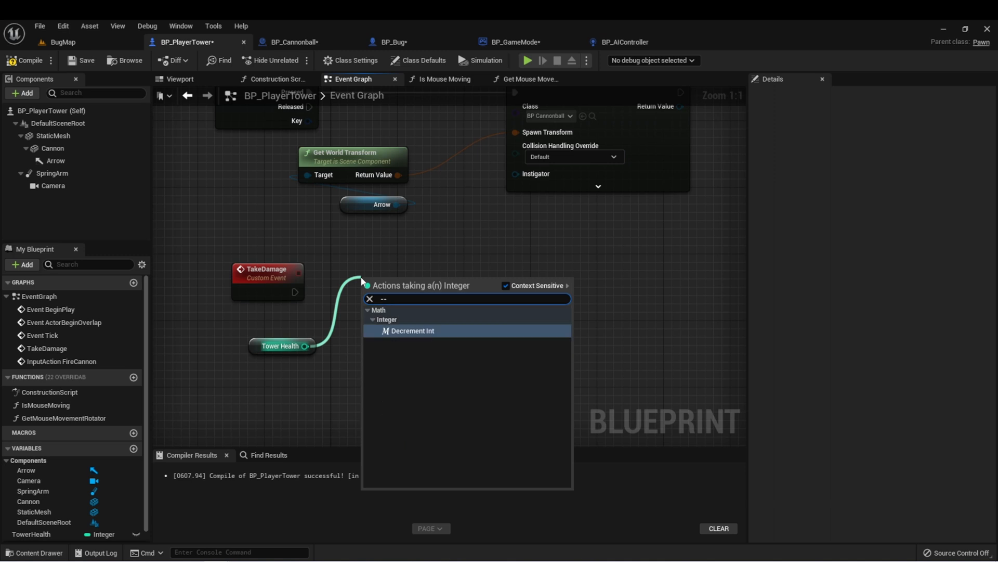
{"action": "mouse_move", "coordinate": [405, 334]}
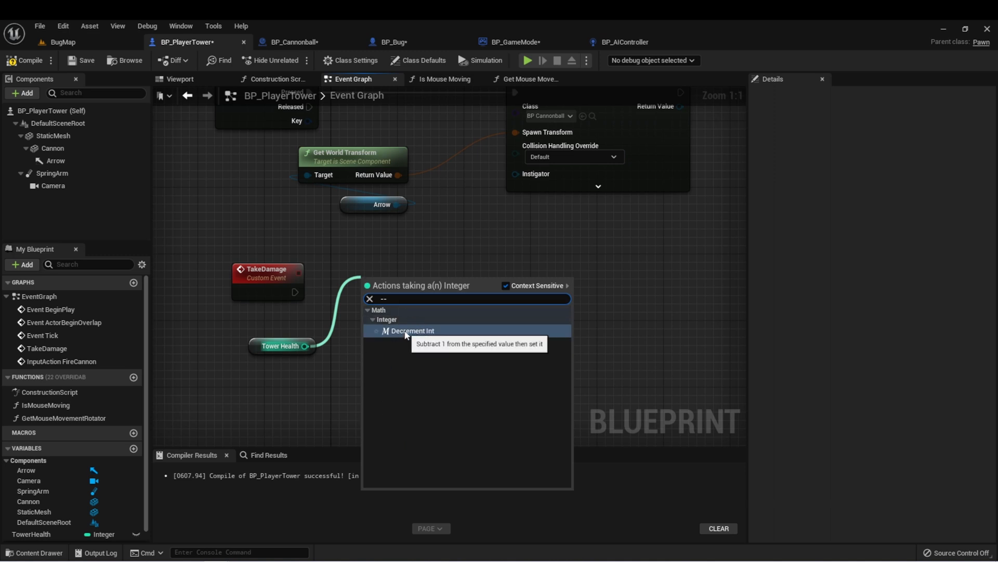
{"action": "left_click", "coordinate": [411, 331]}
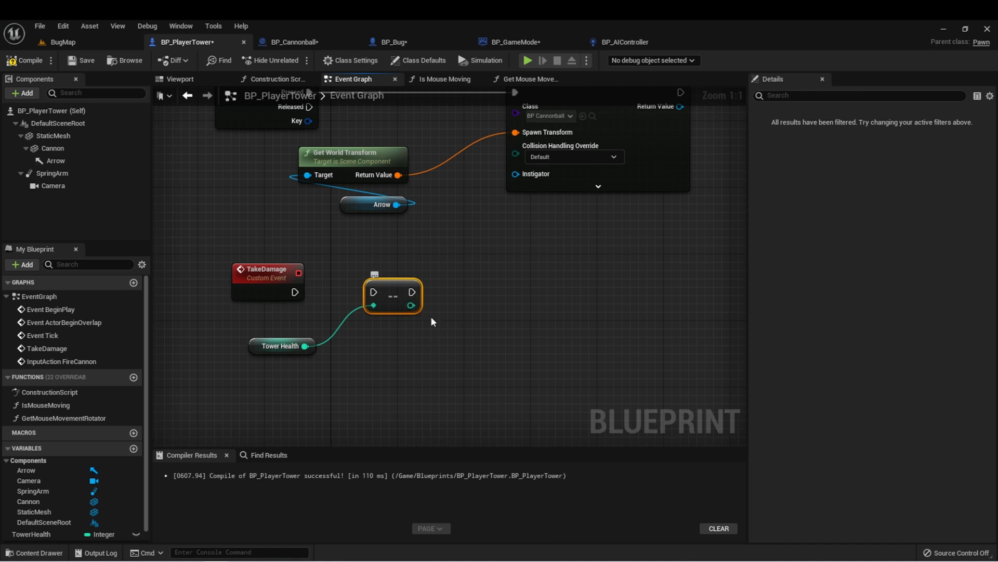
{"action": "left_click_drag", "start_coordinate": [304, 346], "coordinate": [382, 357]}
{"action": "type", "text": "-"}
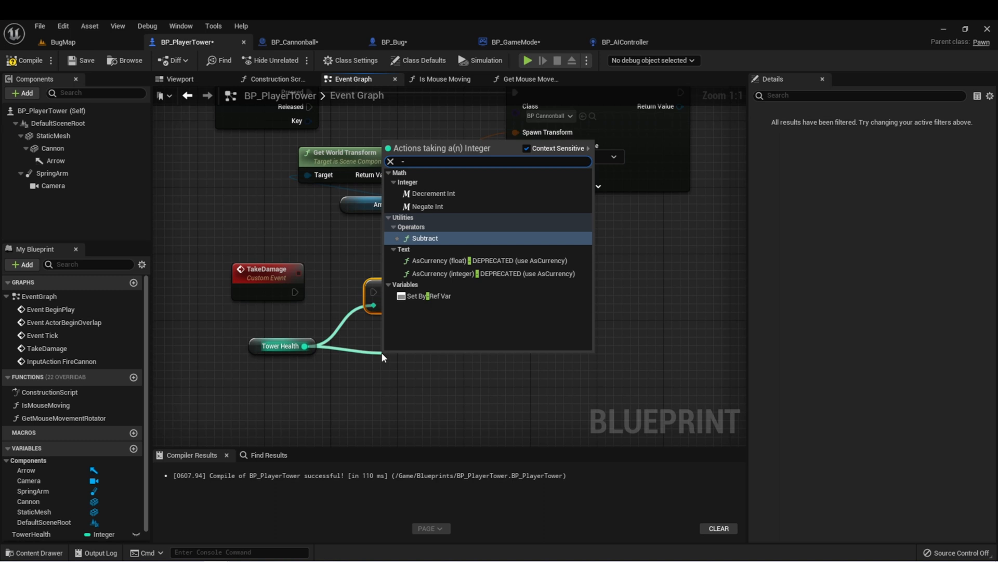
{"action": "left_click", "coordinate": [424, 239]}
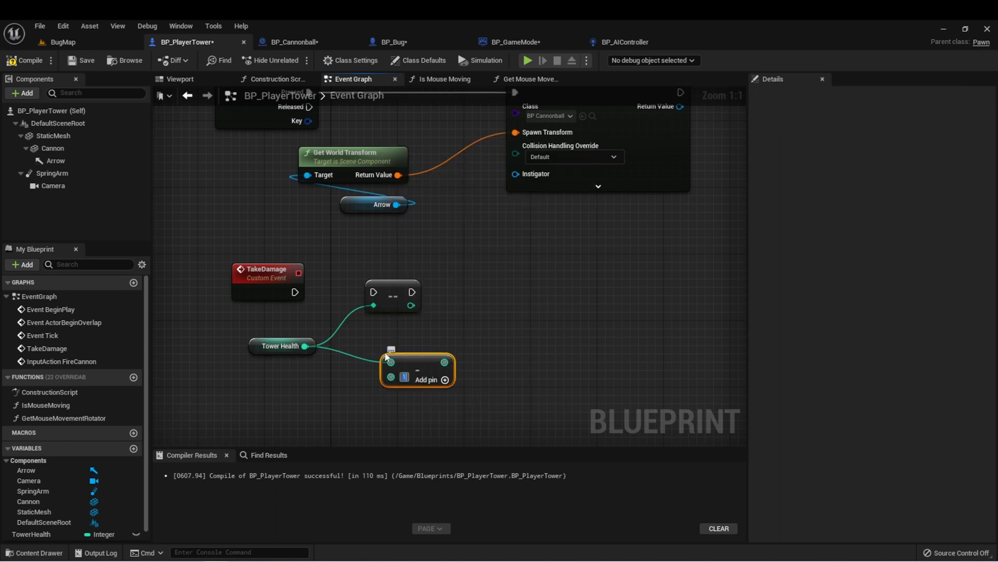
{"action": "left_click_drag", "start_coordinate": [444, 362], "coordinate": [541, 312]}
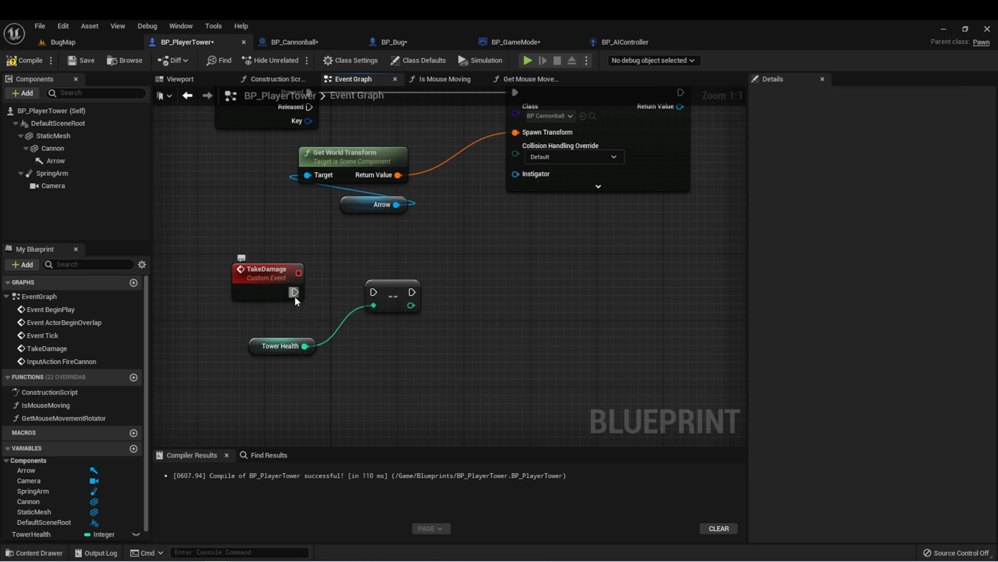
{"action": "left_click_drag", "start_coordinate": [294, 292], "coordinate": [374, 292]}
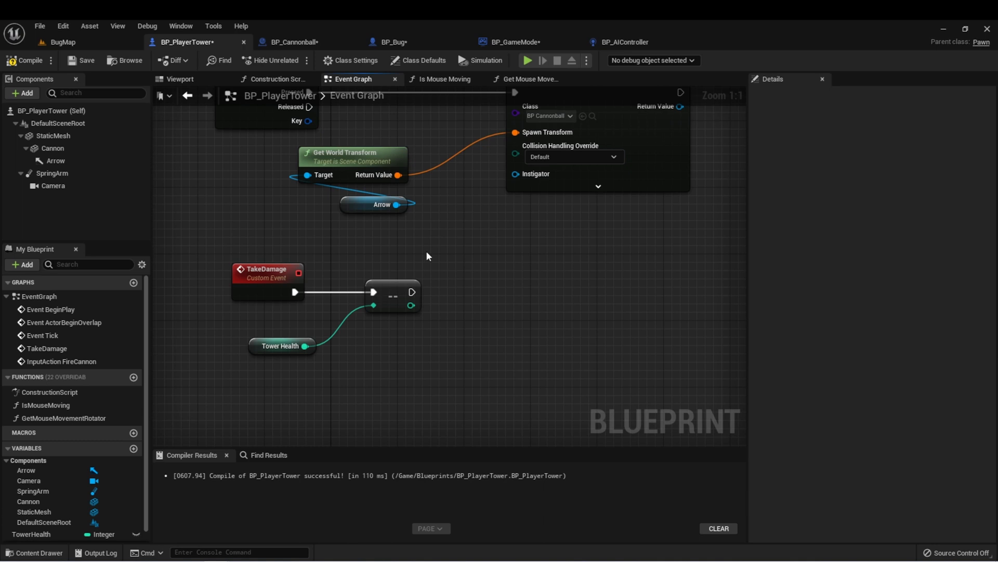
{"action": "left_click", "coordinate": [281, 346]}
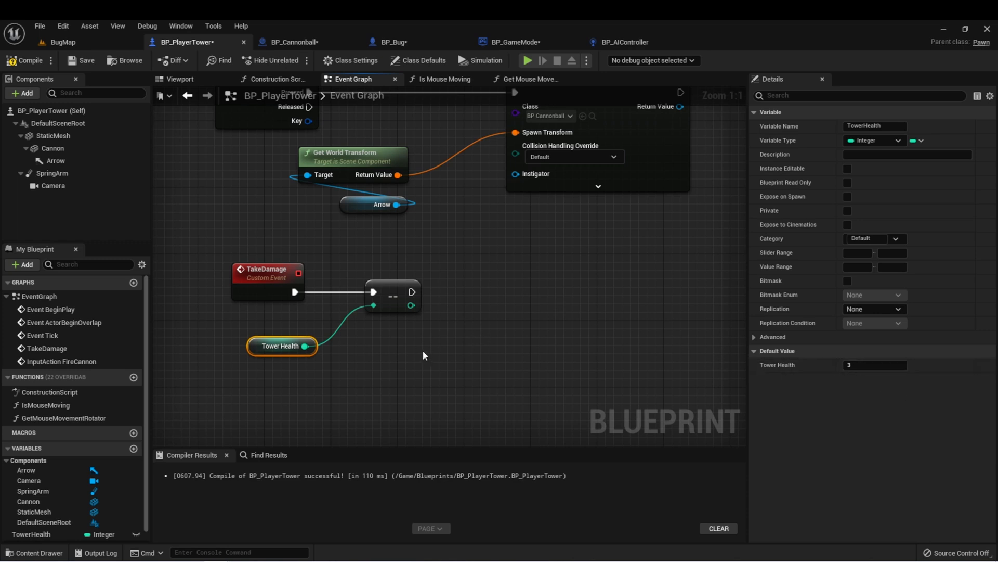
{"action": "mouse_move", "coordinate": [480, 319]}
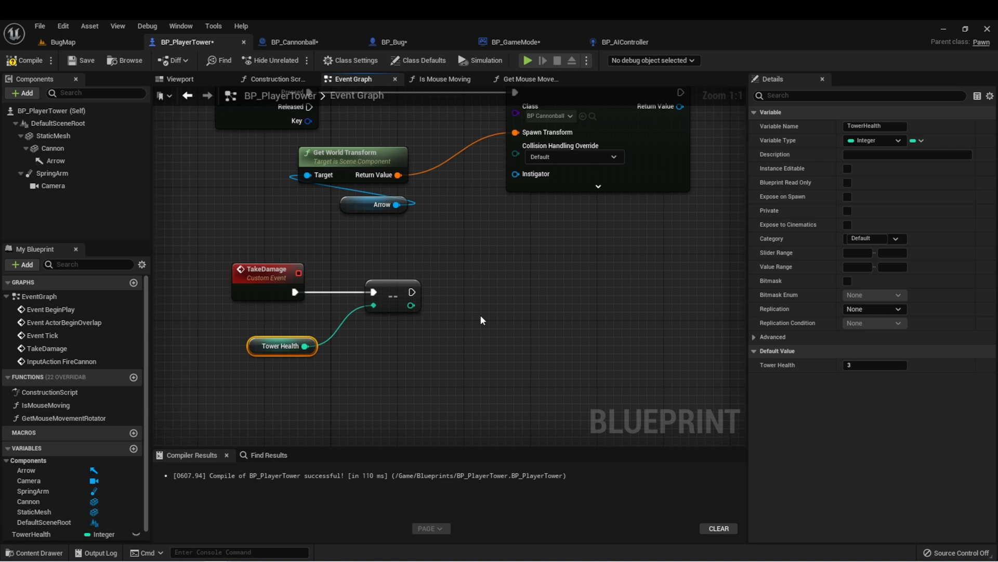
{"action": "mouse_move", "coordinate": [503, 318]}
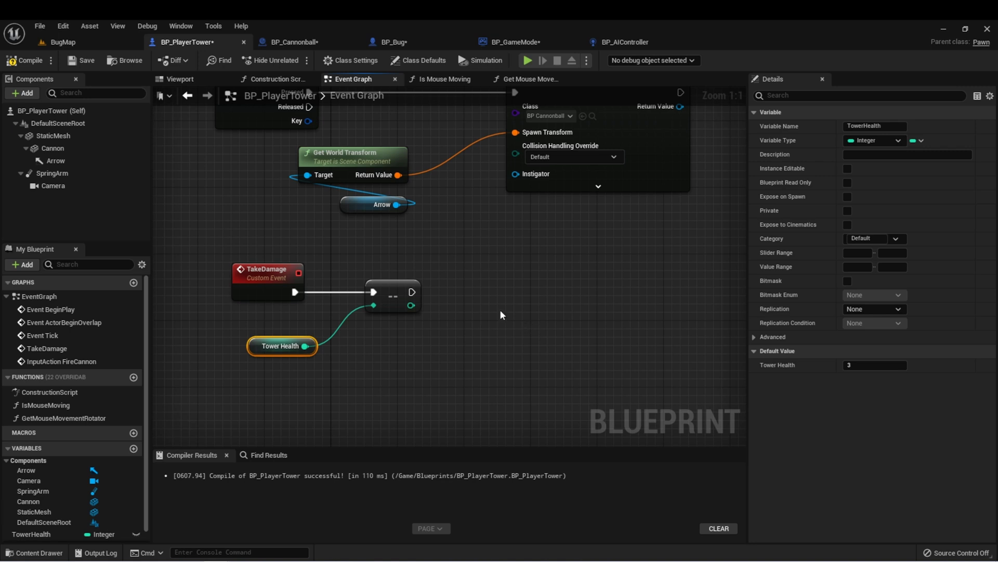
{"action": "mouse_move", "coordinate": [500, 314]}
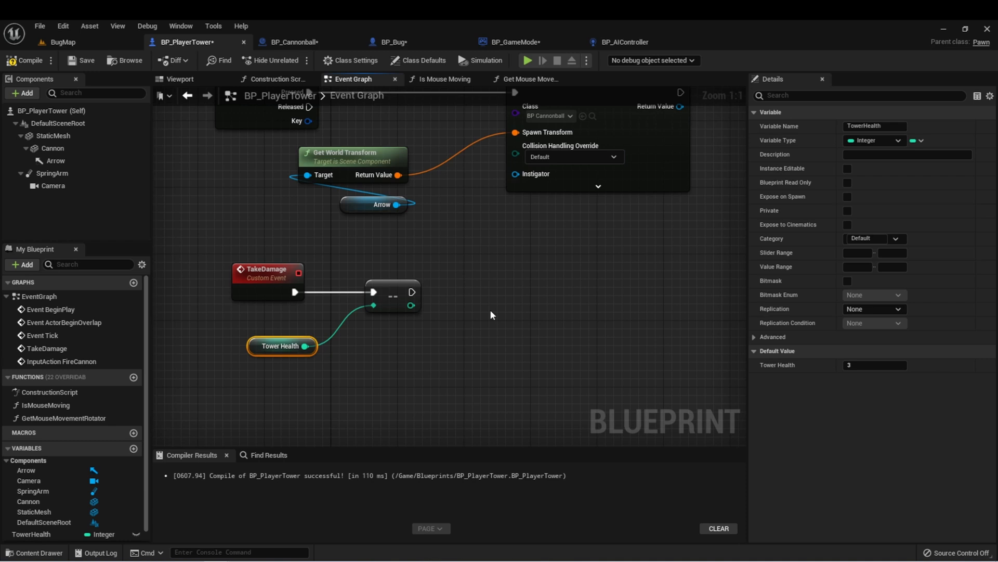
{"action": "mouse_move", "coordinate": [437, 313]}
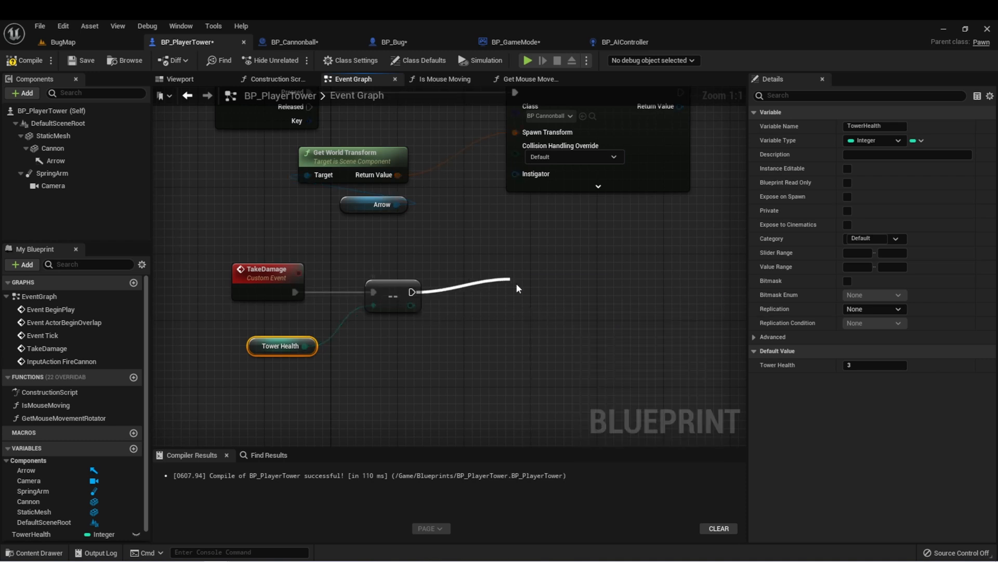
- Add a Branch after the decrement, fed by the <= 0 comparison as condition
{"action": "left_click_drag", "start_coordinate": [412, 304], "coordinate": [474, 331]}
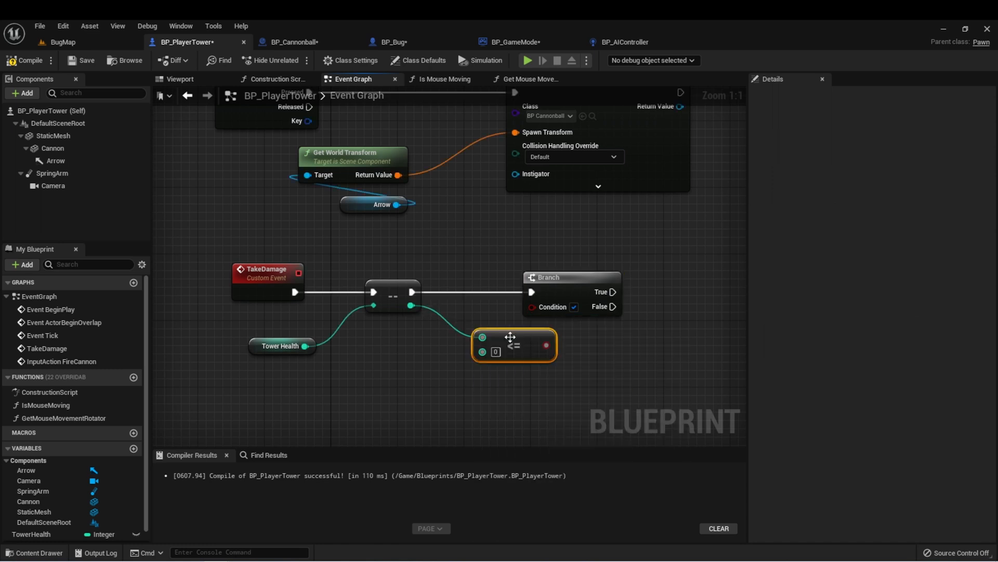
{"action": "left_click_drag", "start_coordinate": [513, 344], "coordinate": [484, 320]}
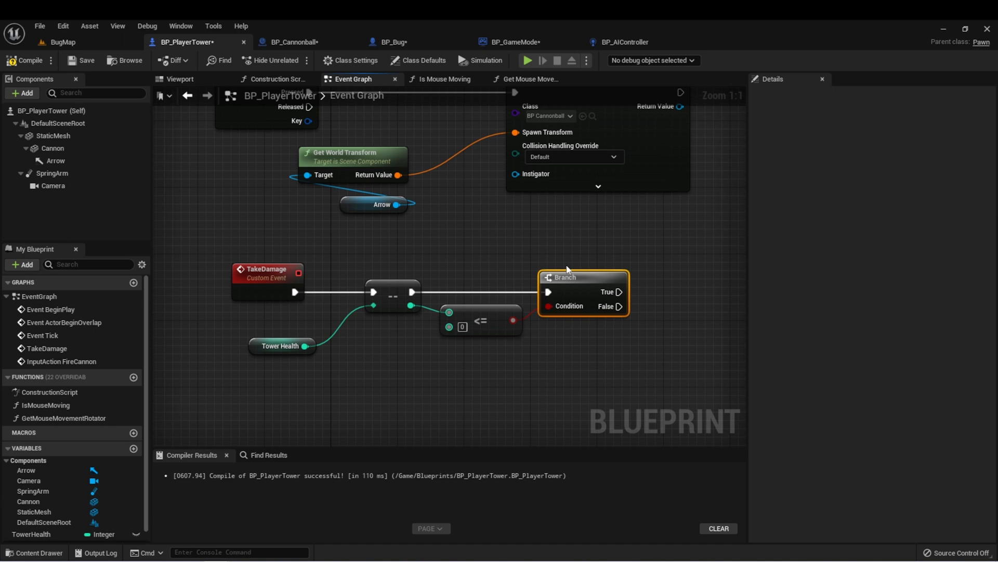
{"action": "left_click_drag", "start_coordinate": [618, 292], "coordinate": [694, 279]}
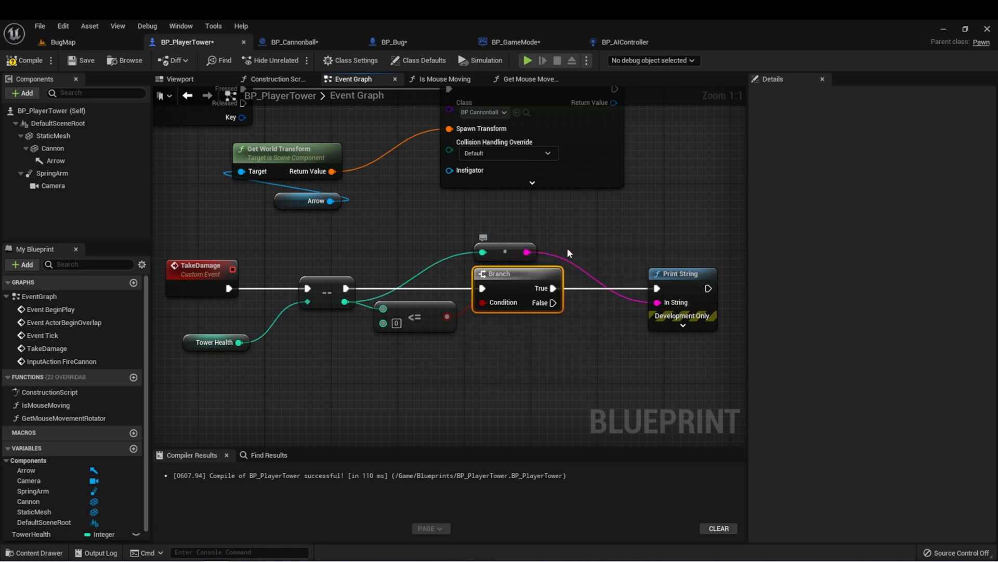
{"action": "mouse_move", "coordinate": [412, 252]}
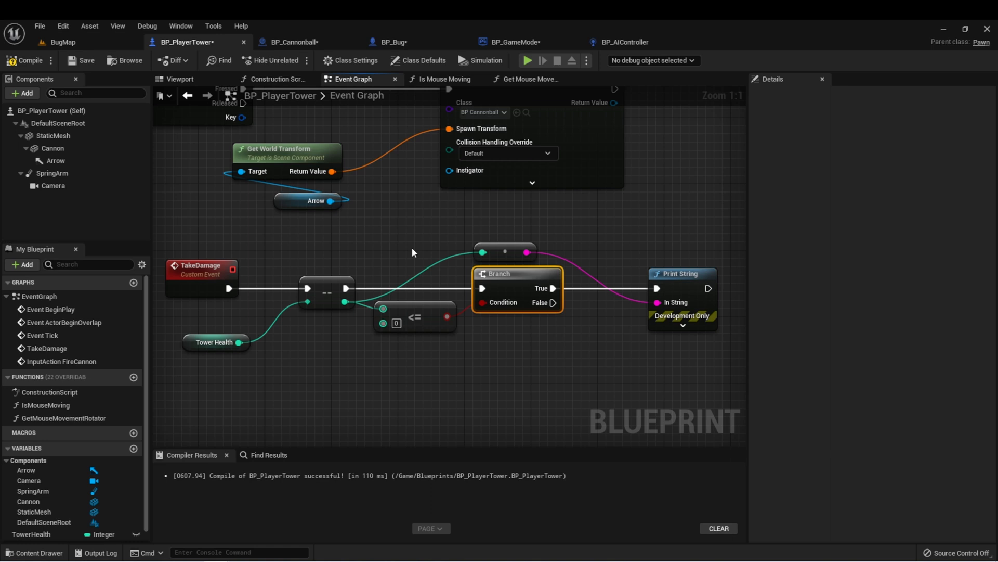
{"action": "mouse_move", "coordinate": [182, 171]}
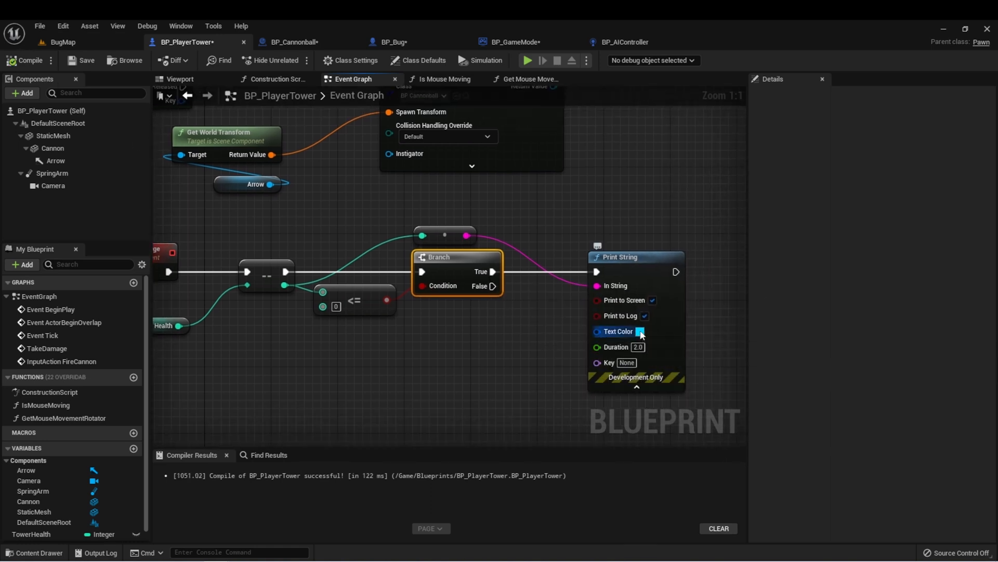
- Set the tower health Print String's text colour to red
{"action": "left_click", "coordinate": [641, 331]}
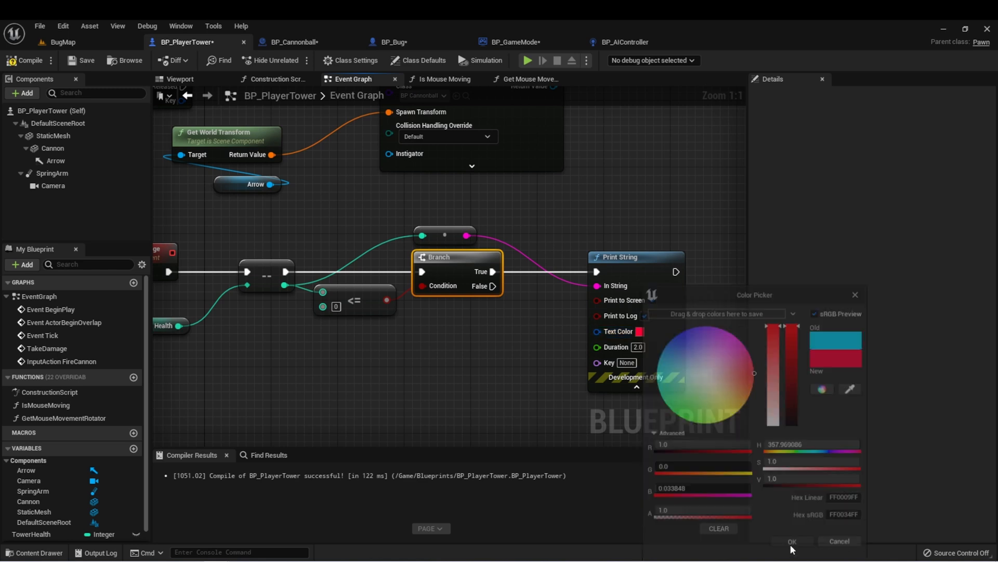
{"action": "left_click", "coordinate": [528, 60]}
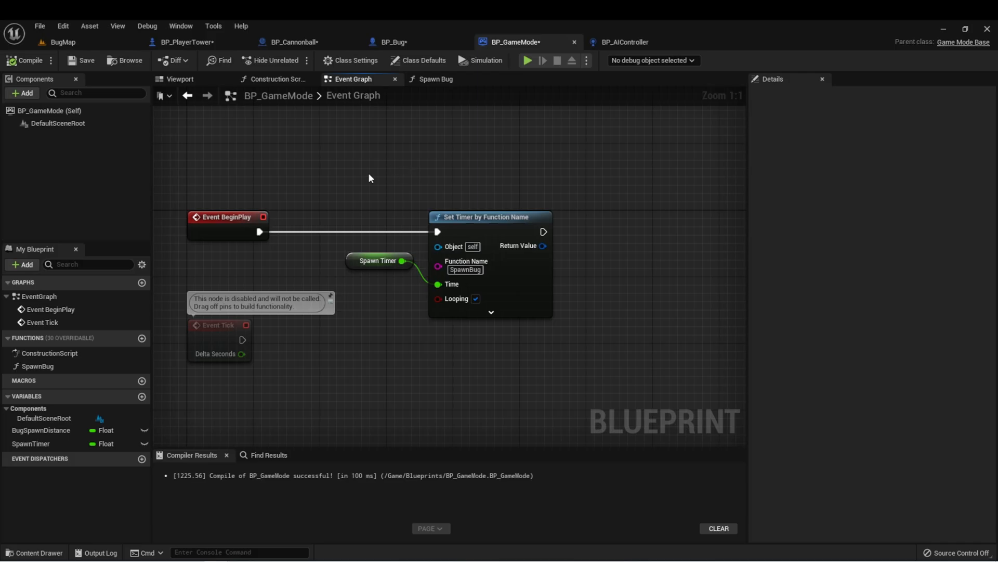
{"action": "mouse_move", "coordinate": [391, 168]}
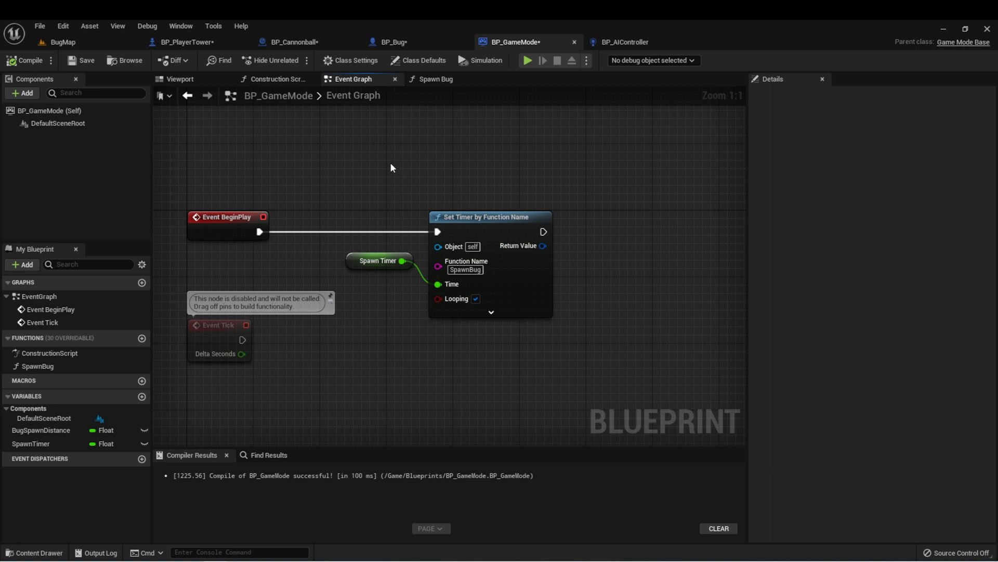
{"action": "mouse_move", "coordinate": [348, 161]}
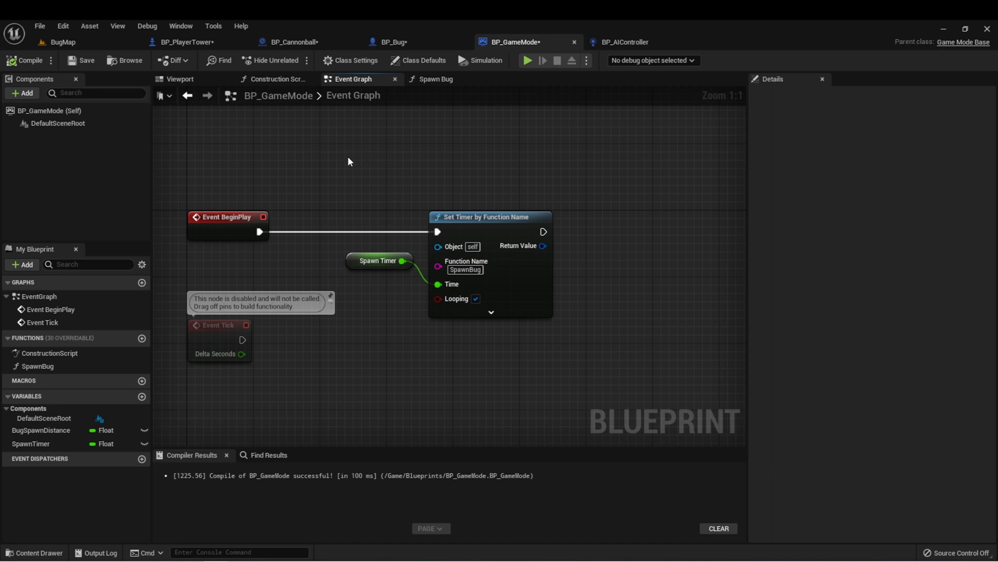
{"action": "mouse_move", "coordinate": [364, 171]}
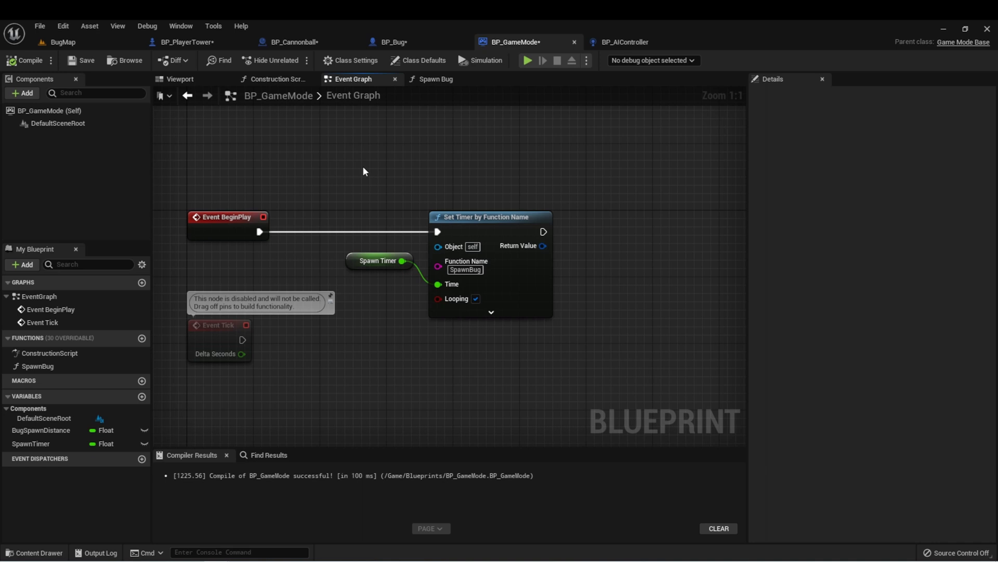
{"action": "mouse_move", "coordinate": [142, 397]}
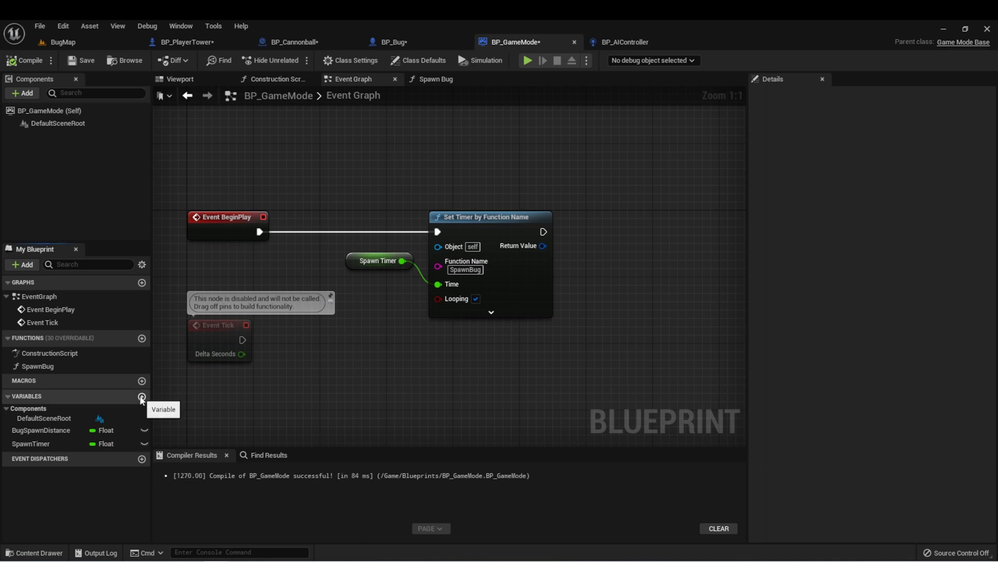
- Add a BugsArray variable typed as an array of BP Bug object references
{"action": "left_click", "coordinate": [142, 396]}
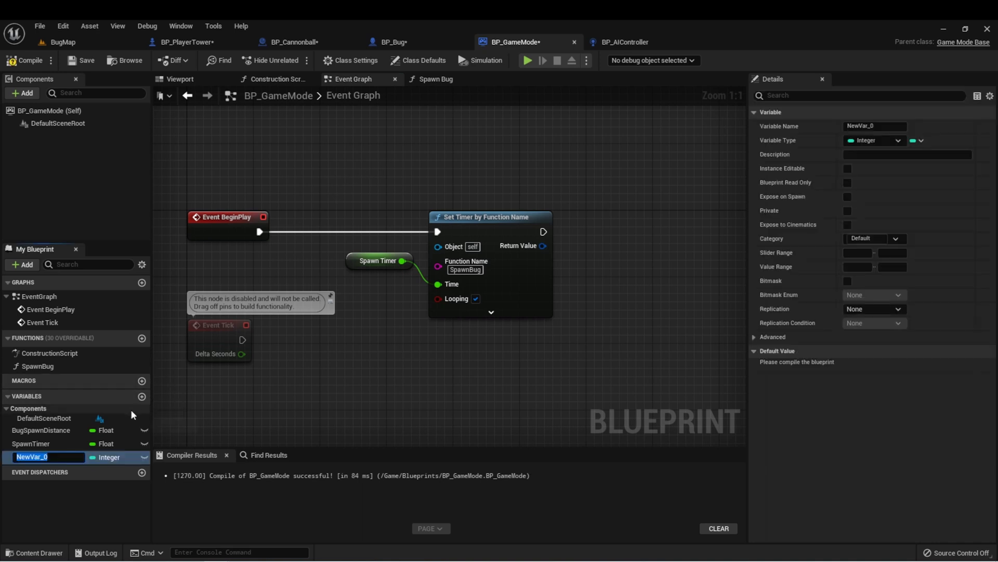
{"action": "type", "text": "BugsArray"}
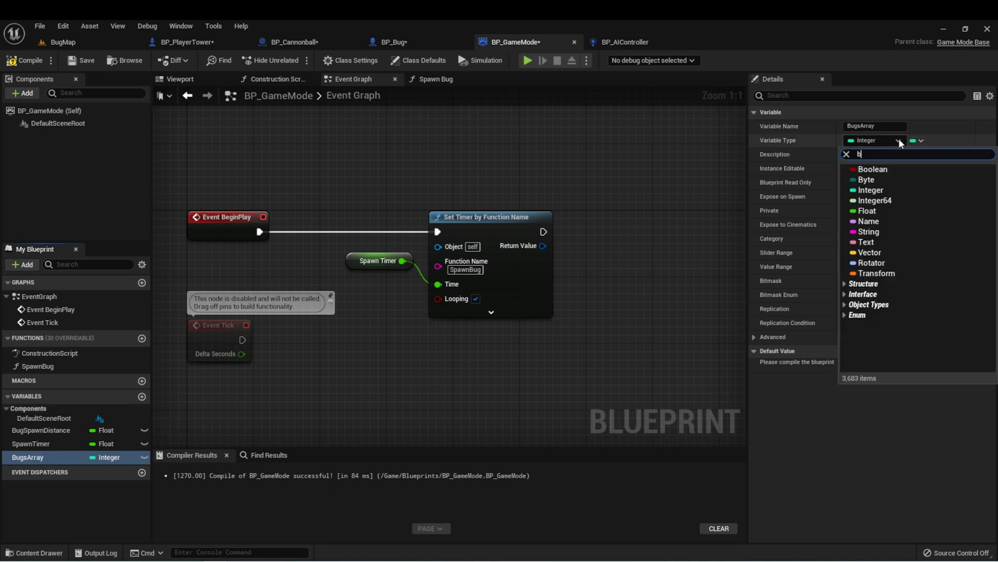
{"action": "type", "text": "p bug"}
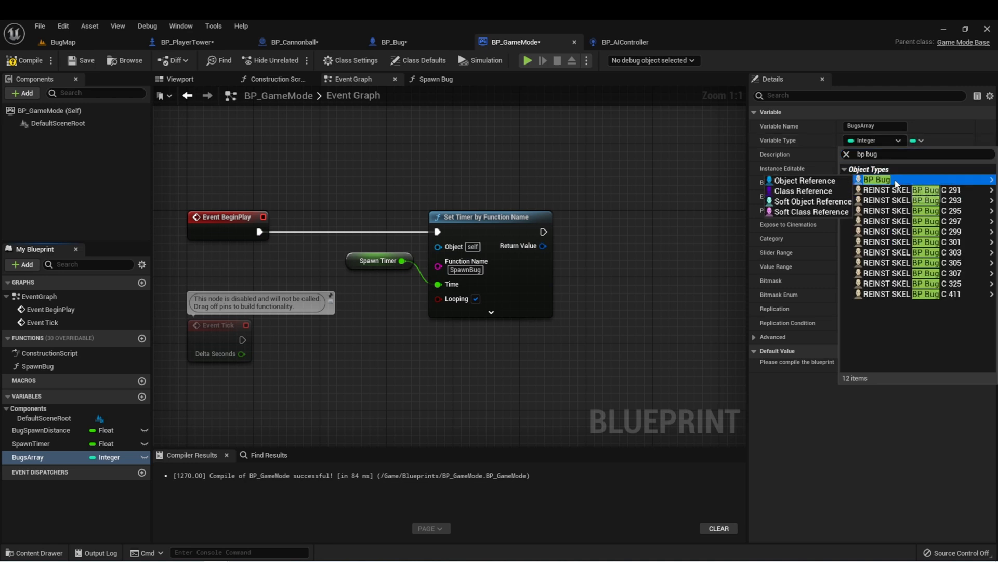
{"action": "left_click", "coordinate": [877, 180]}
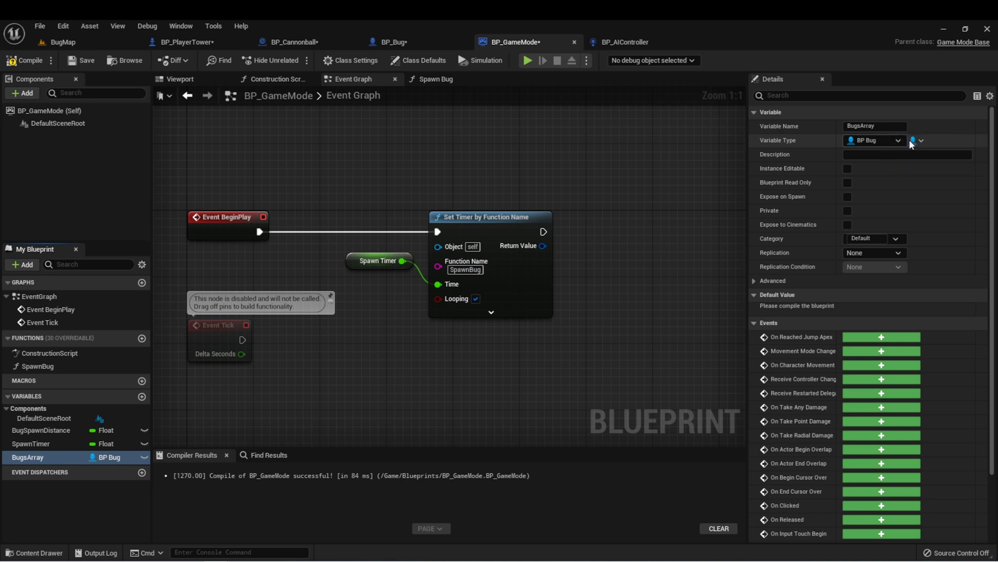
{"action": "left_click", "coordinate": [916, 140]}
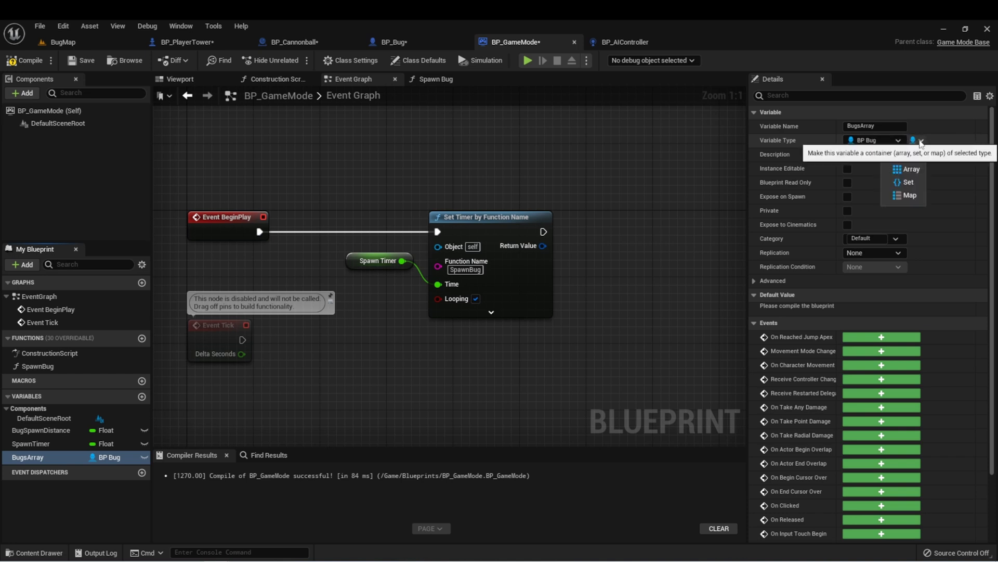
{"action": "left_click", "coordinate": [917, 140]}
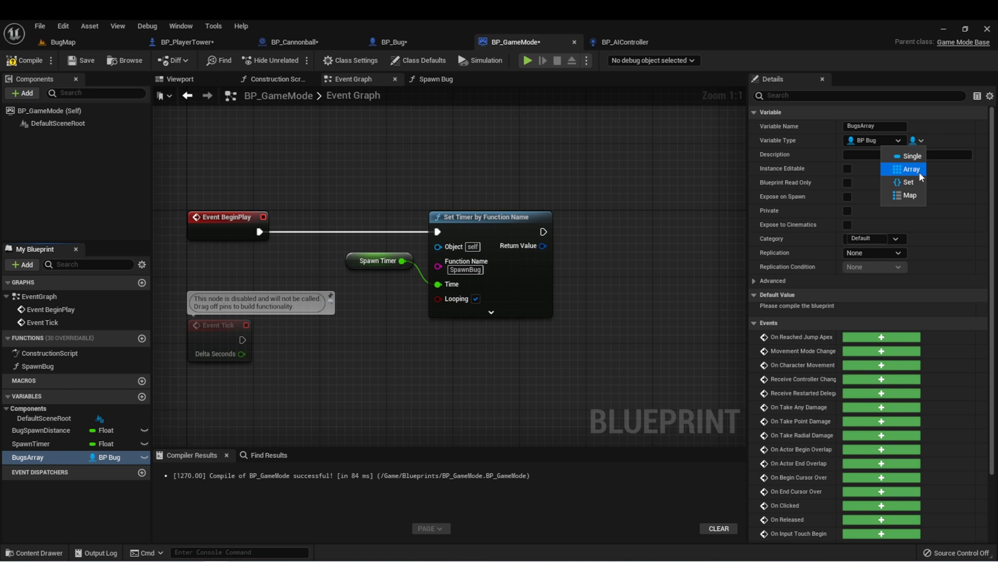
{"action": "left_click", "coordinate": [911, 168]}
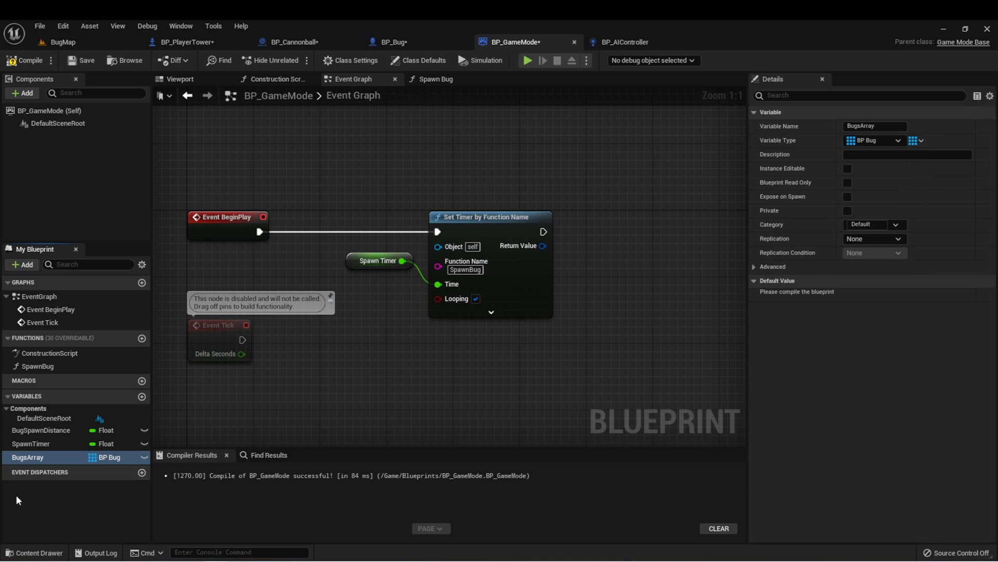
{"action": "mouse_move", "coordinate": [603, 172]}
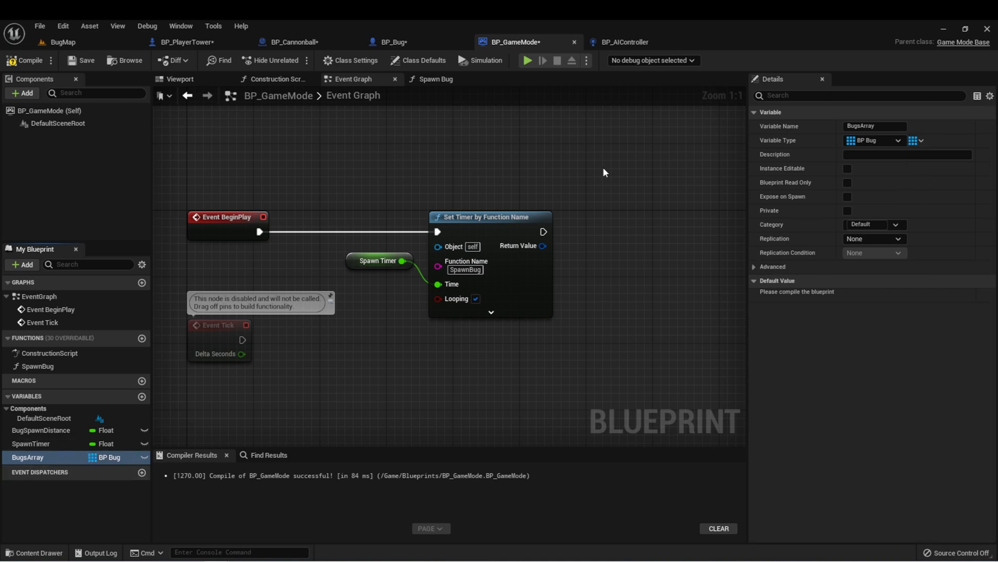
{"action": "mouse_move", "coordinate": [535, 176]}
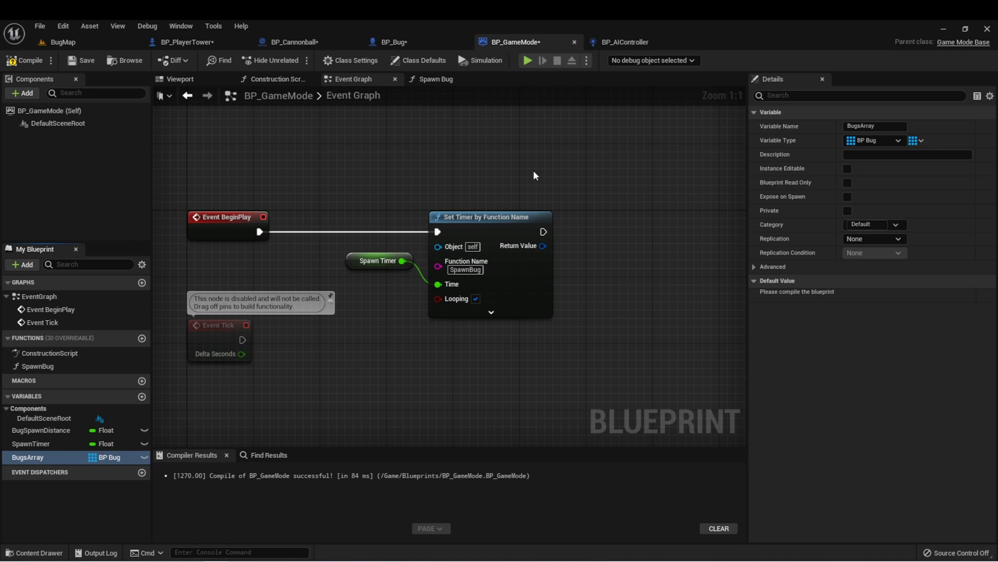
- In Spawn Bug, place a BugsArray getter and an array Add node beside SpawnActor BP Bug
{"action": "left_click", "coordinate": [437, 79]}
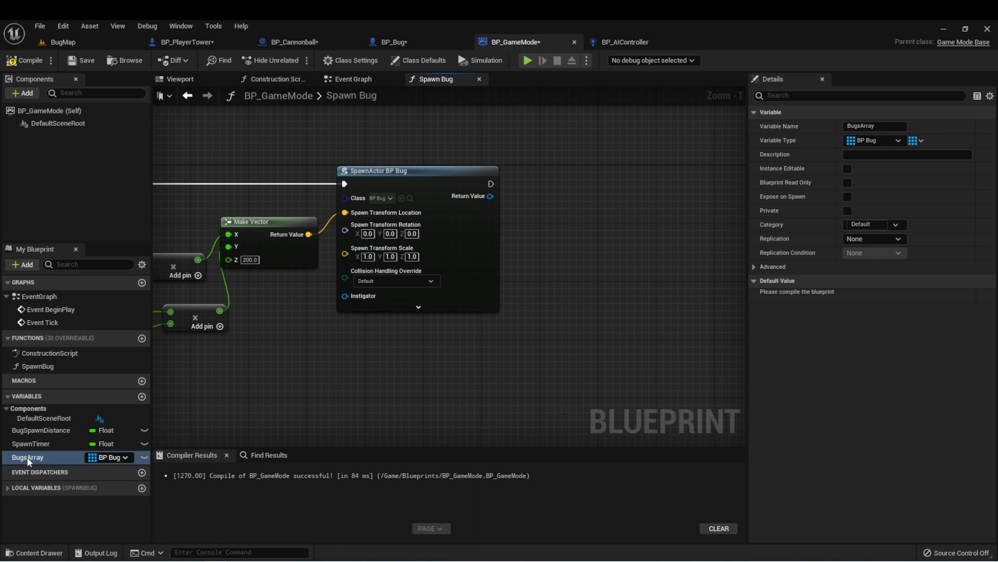
{"action": "left_click_drag", "start_coordinate": [28, 457], "coordinate": [563, 129]}
{"action": "type", "text": "ad"}
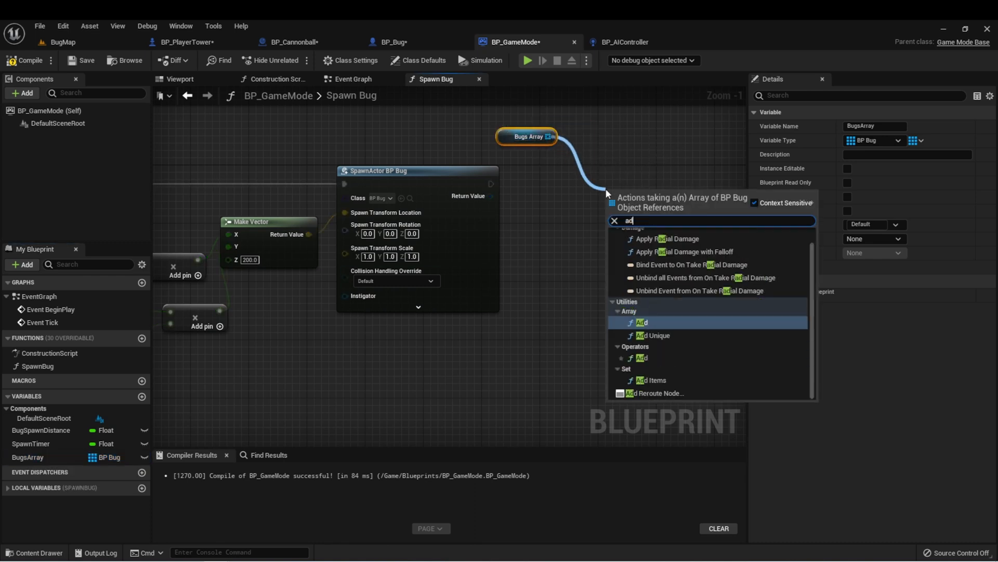
{"action": "left_click", "coordinate": [641, 322]}
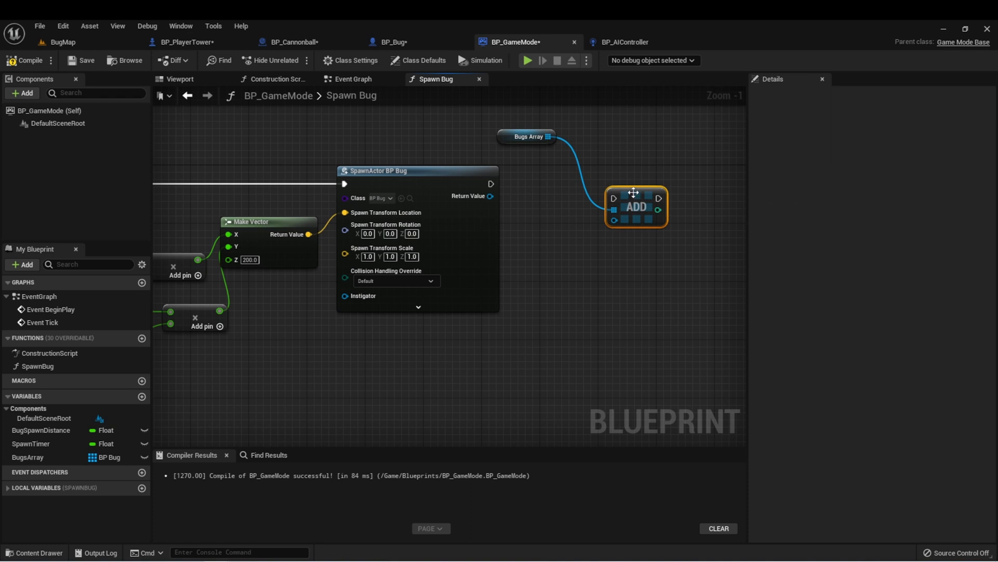
{"action": "left_click_drag", "start_coordinate": [635, 207], "coordinate": [615, 192]}
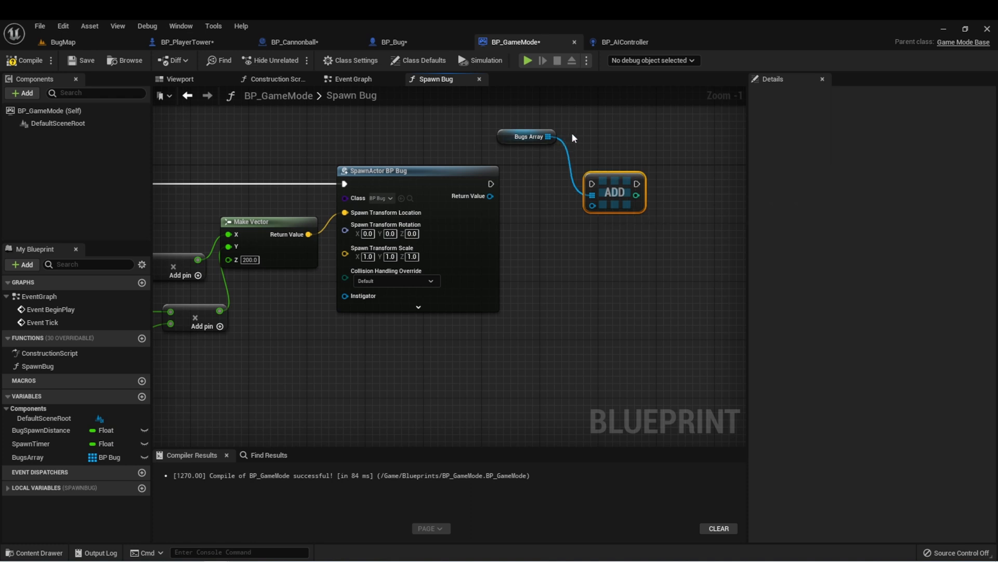
{"action": "mouse_move", "coordinate": [525, 136]}
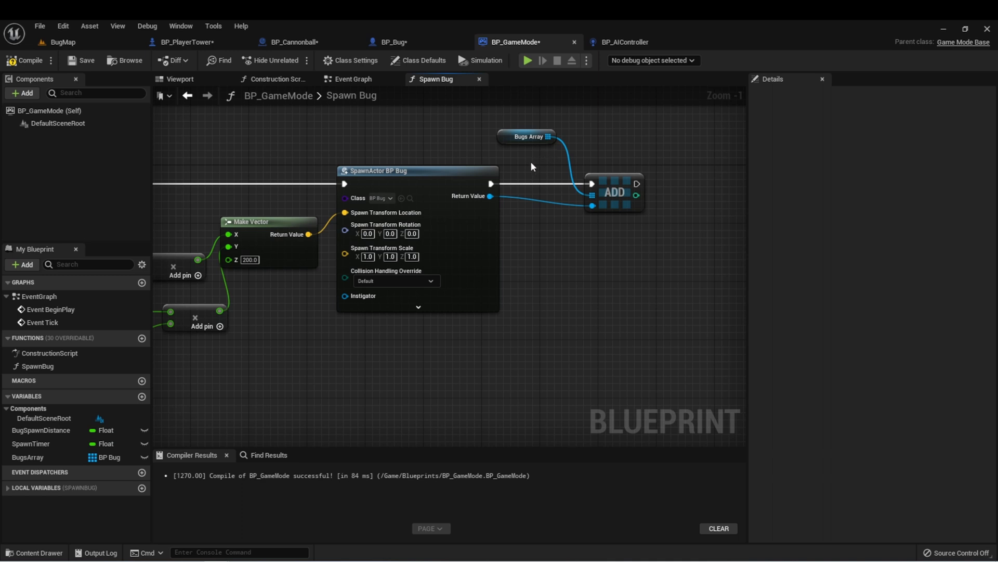
- Switch back to the BP_PlayerTower blueprint tab
{"action": "left_click", "coordinate": [185, 42]}
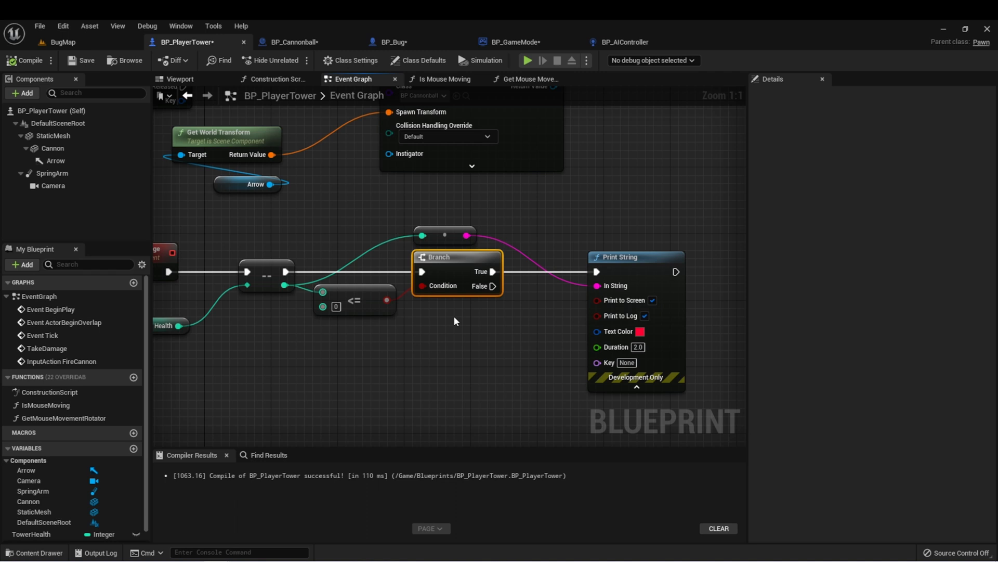
{"action": "mouse_move", "coordinate": [455, 321]}
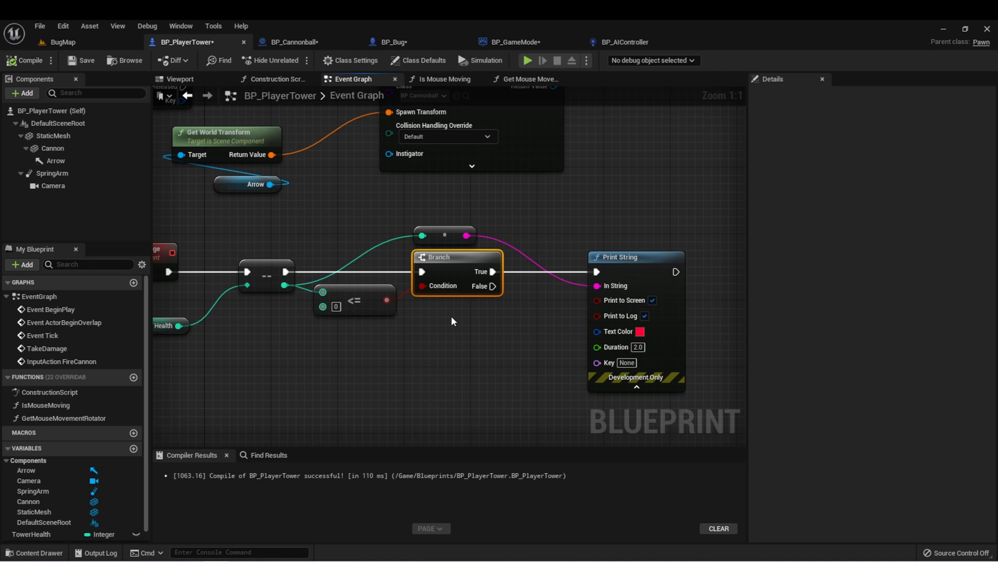